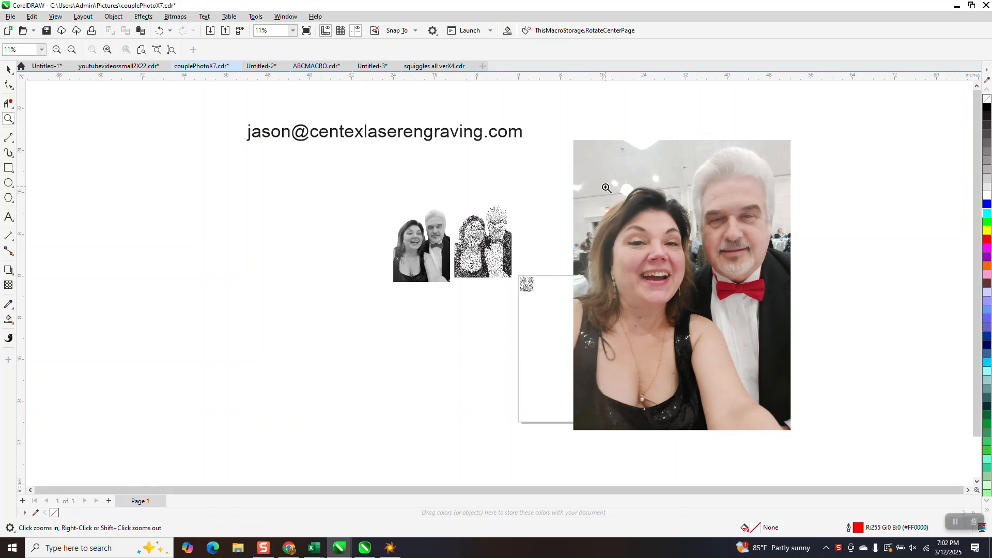
# Select the colour couple photo and check its size and resolution without changing anything
pyautogui.click(606, 188)
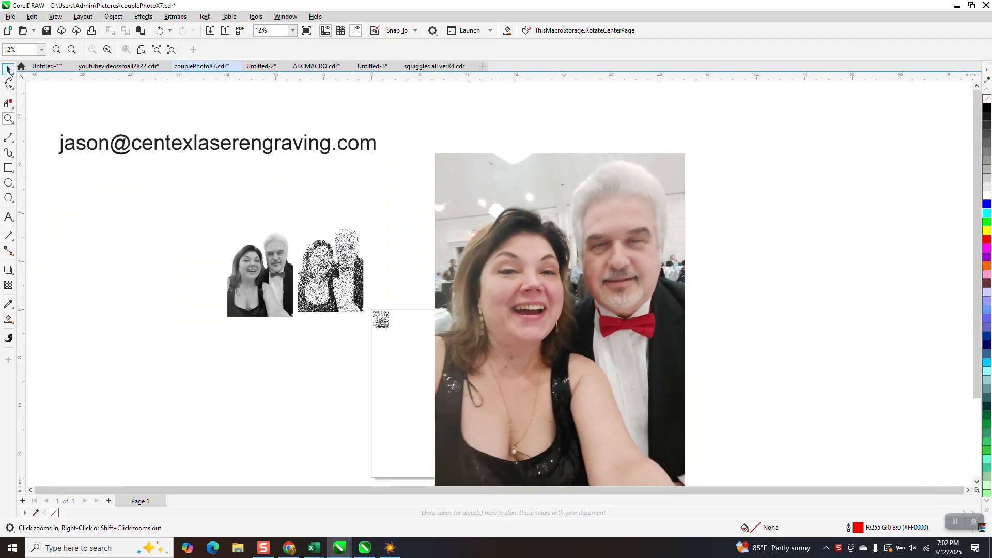
pyautogui.click(559, 317)
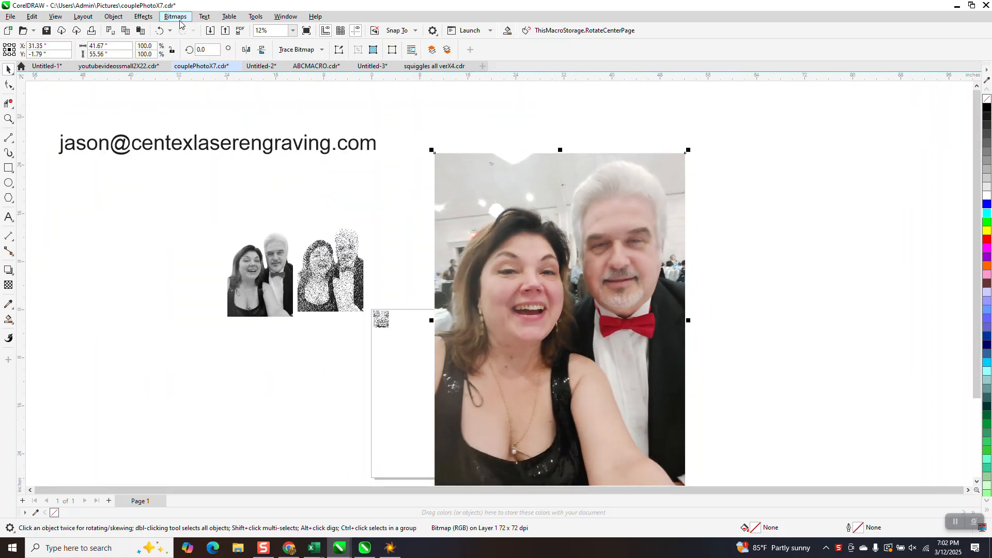
pyautogui.click(175, 16)
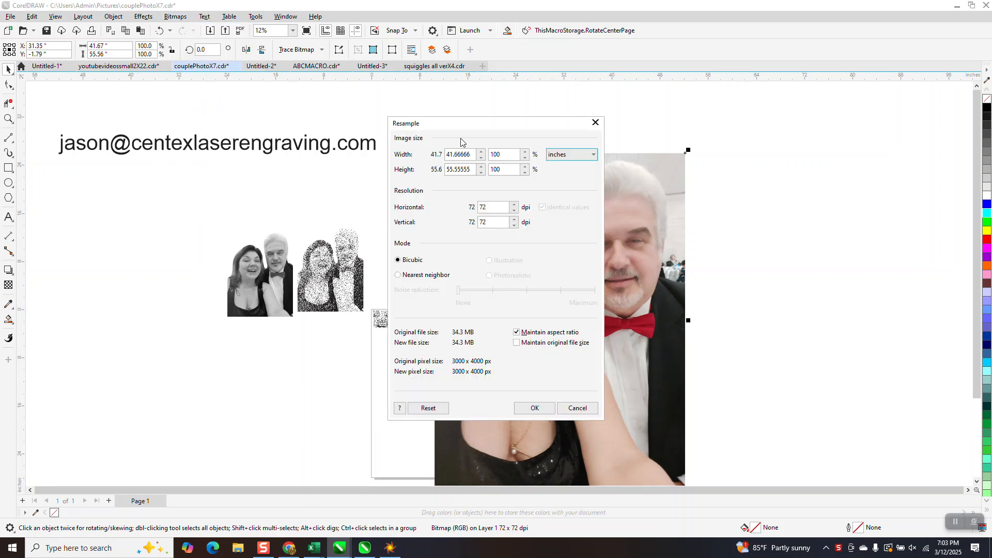
pyautogui.click(533, 407)
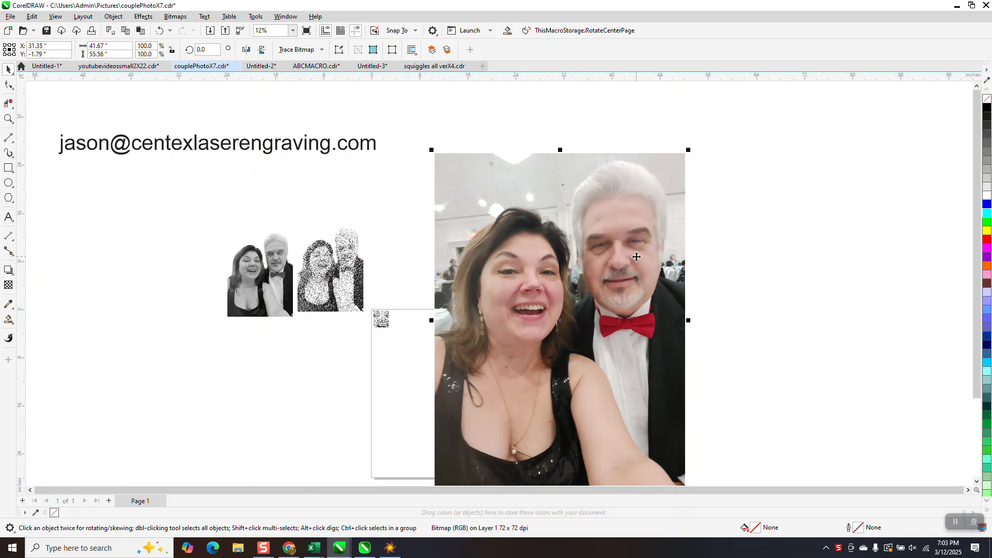
pyautogui.moveTo(638, 236)
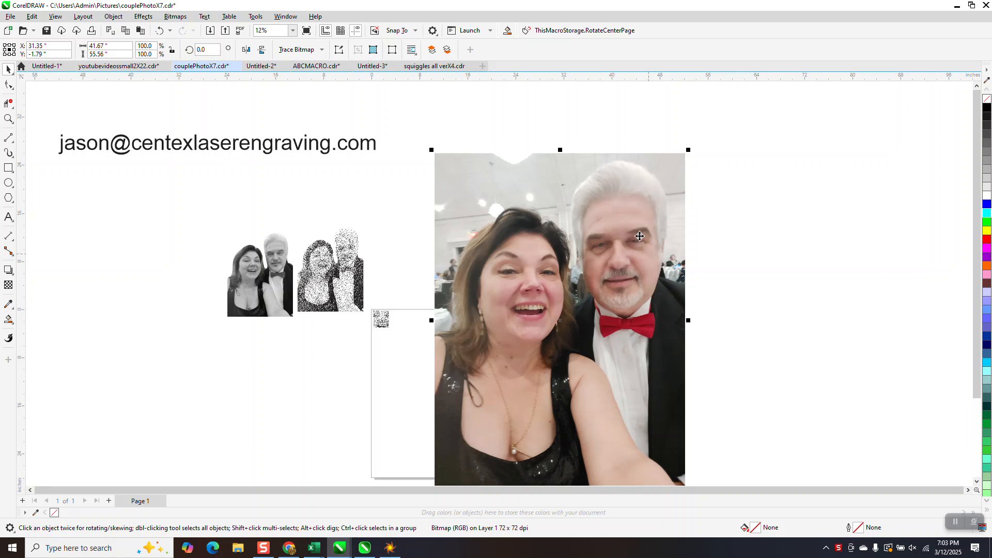
pyautogui.moveTo(487, 195)
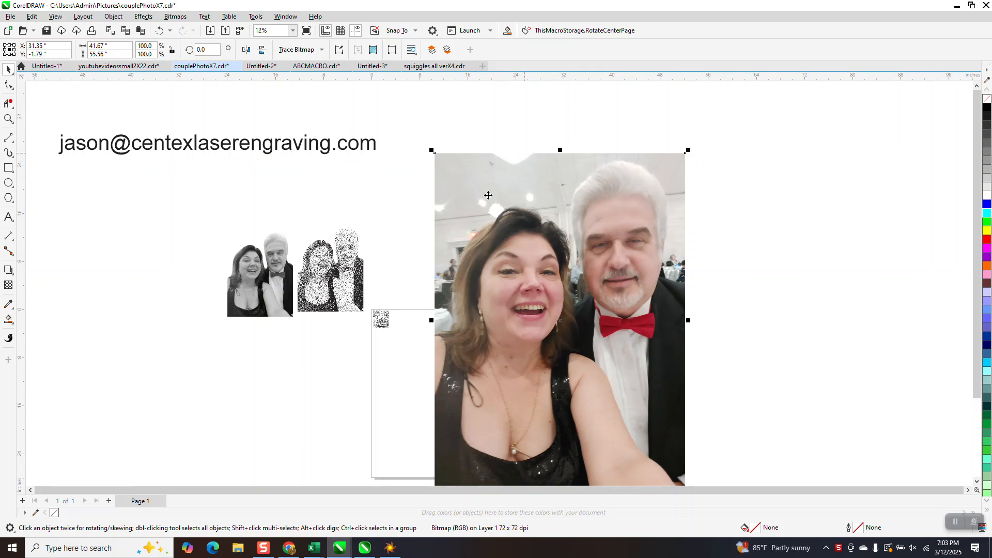
pyautogui.moveTo(519, 170)
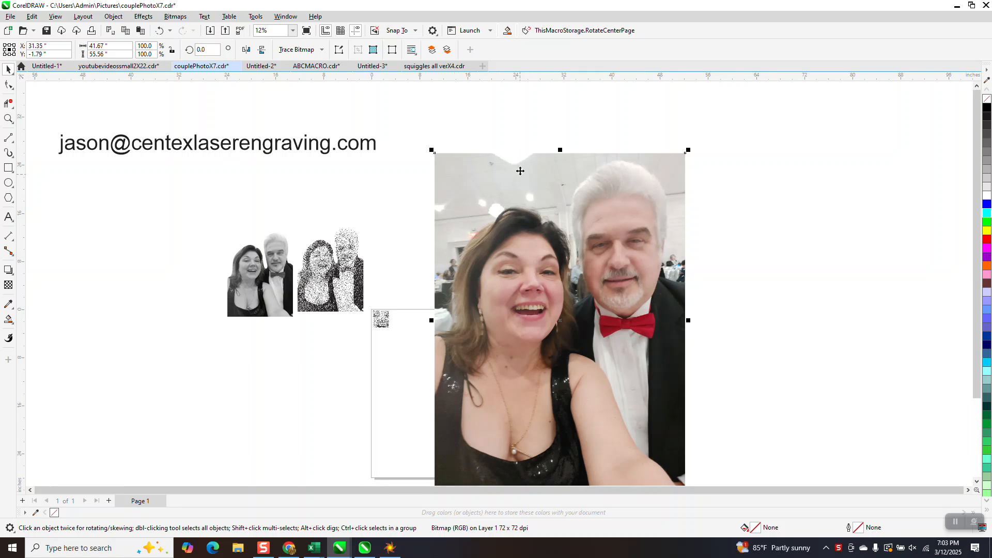
pyautogui.moveTo(450, 216)
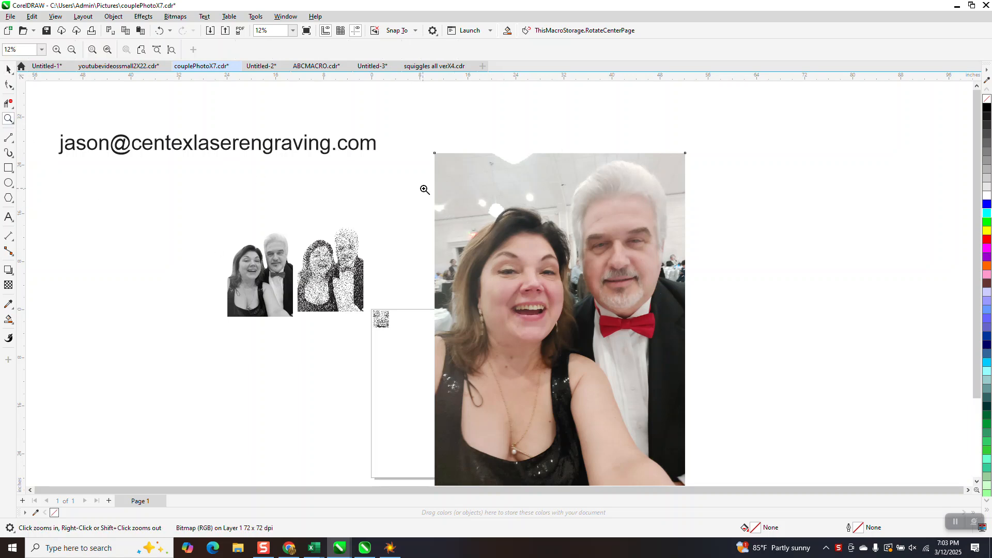
# Zoom in and start a freehand outline at the woman's shoulder running up her hair
pyautogui.click(424, 190)
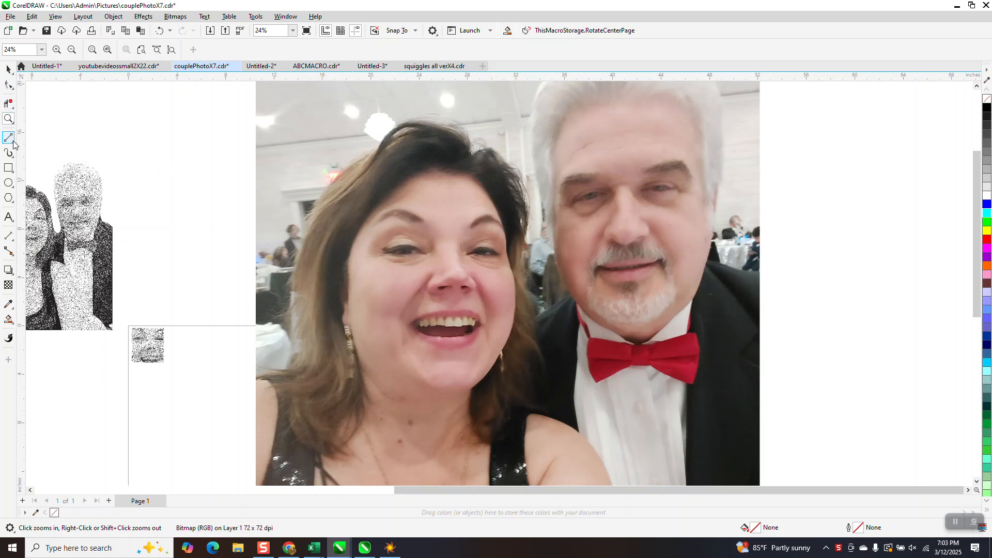
pyautogui.click(10, 137)
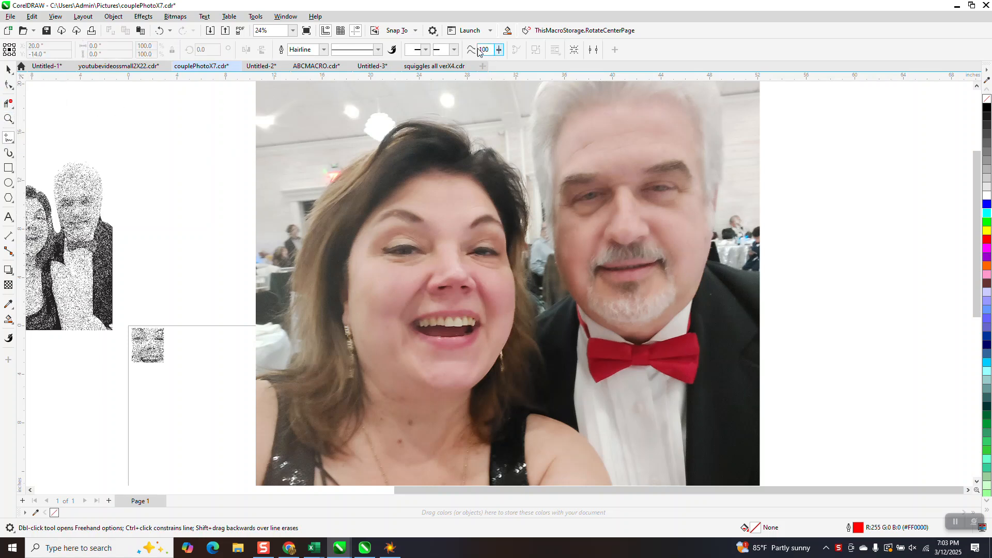
pyautogui.moveTo(483, 49)
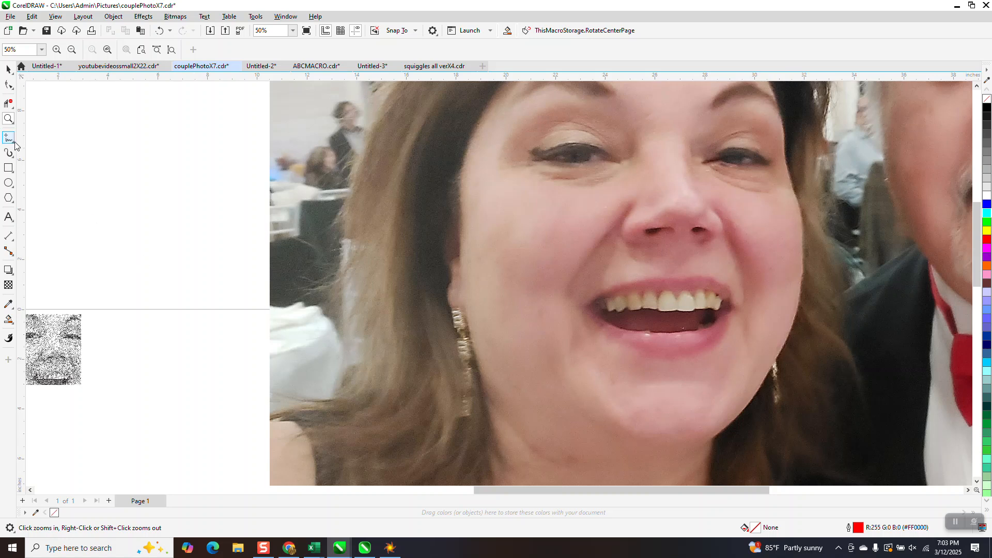
pyautogui.click(10, 137)
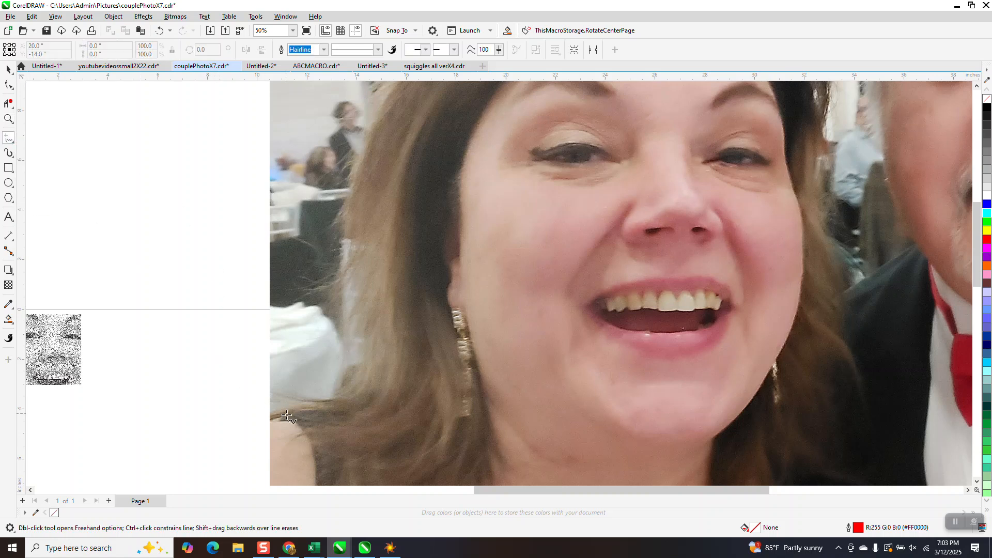
pyautogui.moveTo(289, 418); pyautogui.dragTo(322, 396)
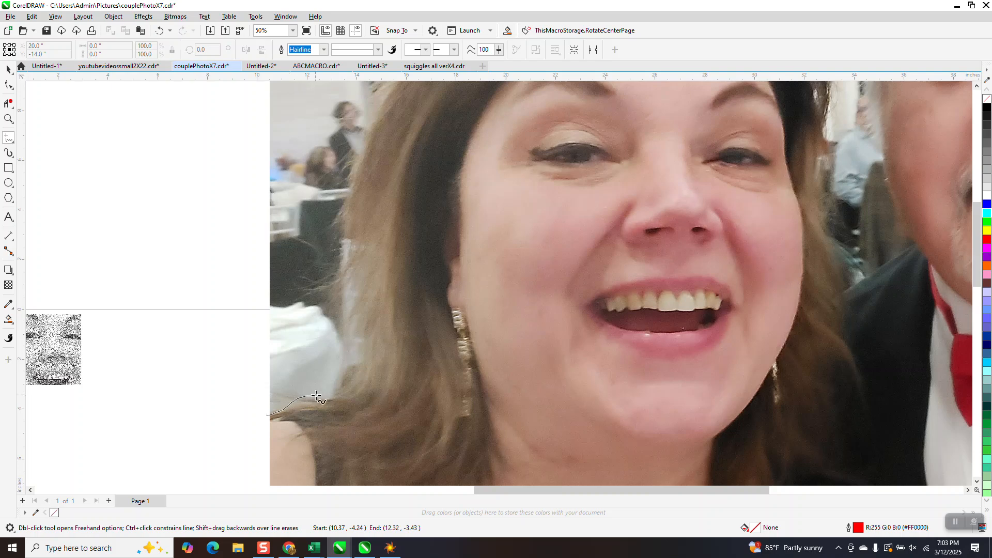
pyautogui.moveTo(317, 396); pyautogui.dragTo(355, 237)
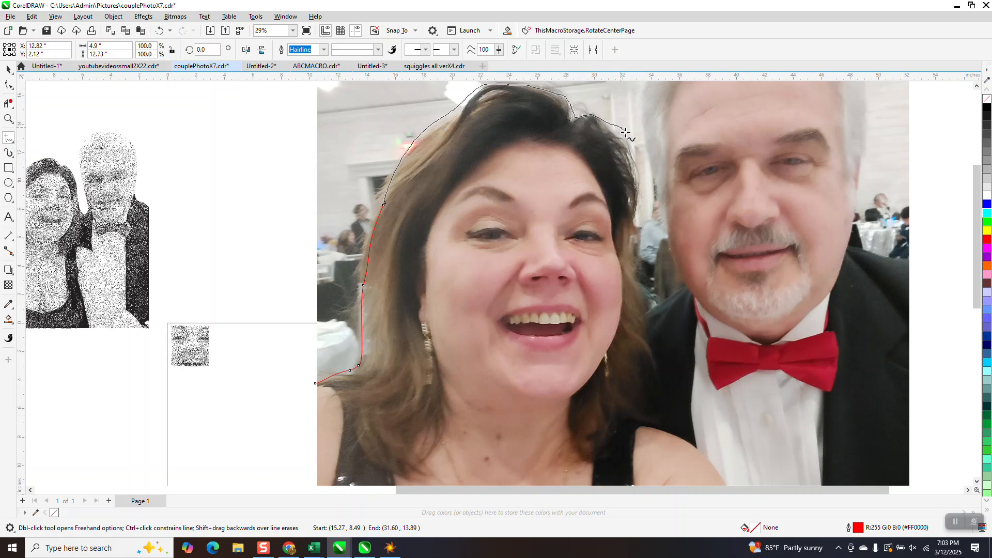
# Continue the outline over the woman's hair, around the man's head and down his side
pyautogui.moveTo(627, 134); pyautogui.dragTo(644, 249)
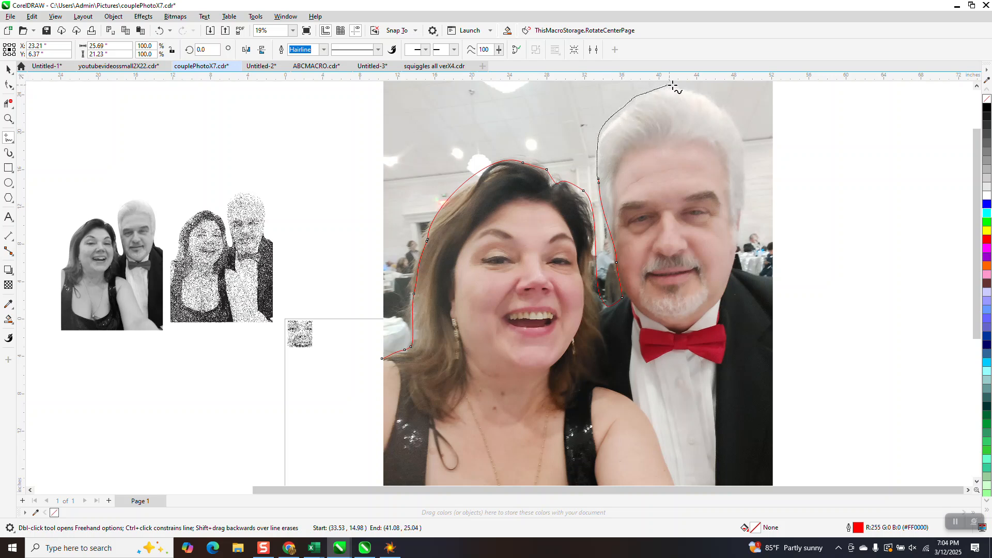
pyautogui.moveTo(670, 86); pyautogui.dragTo(740, 126)
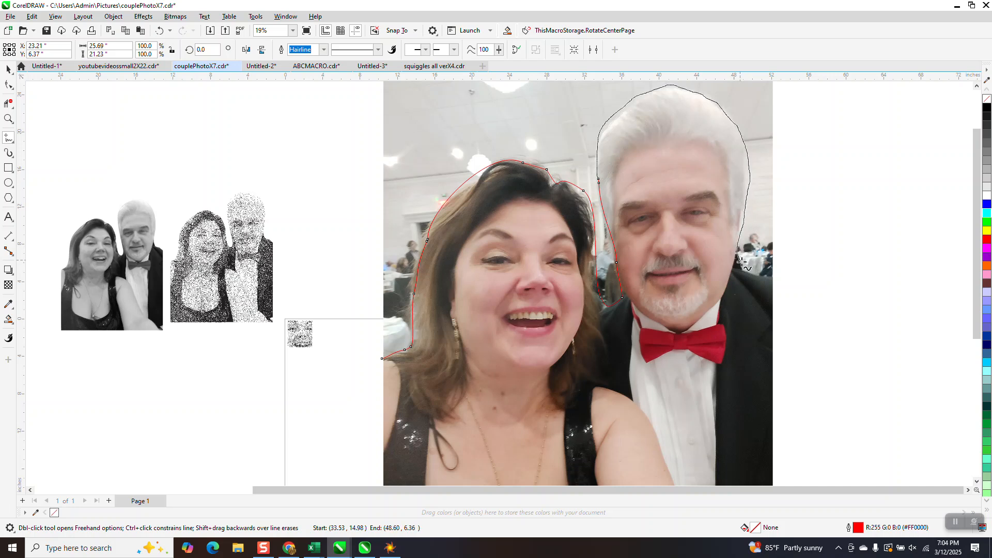
pyautogui.moveTo(772, 278)
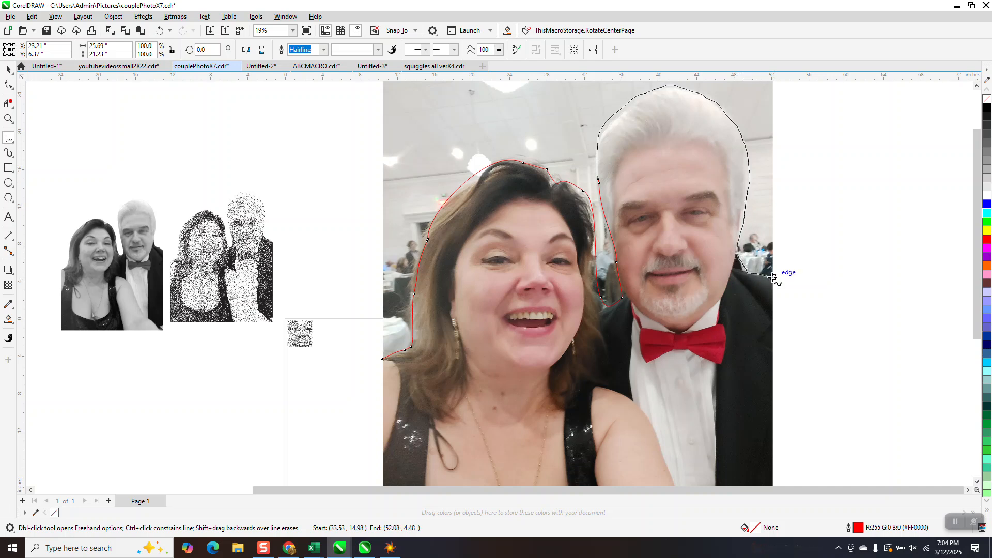
pyautogui.moveTo(775, 278); pyautogui.dragTo(794, 483)
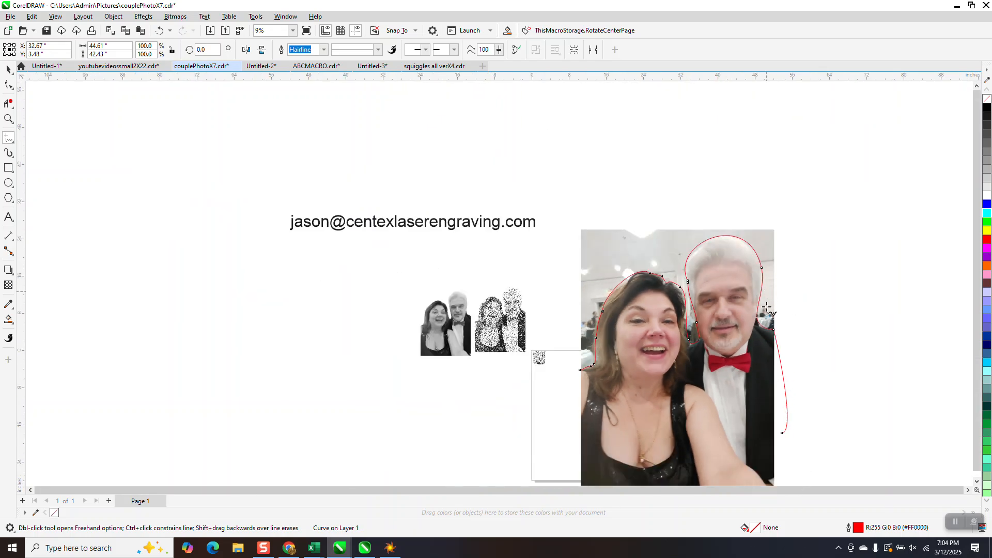
pyautogui.scroll(-3)
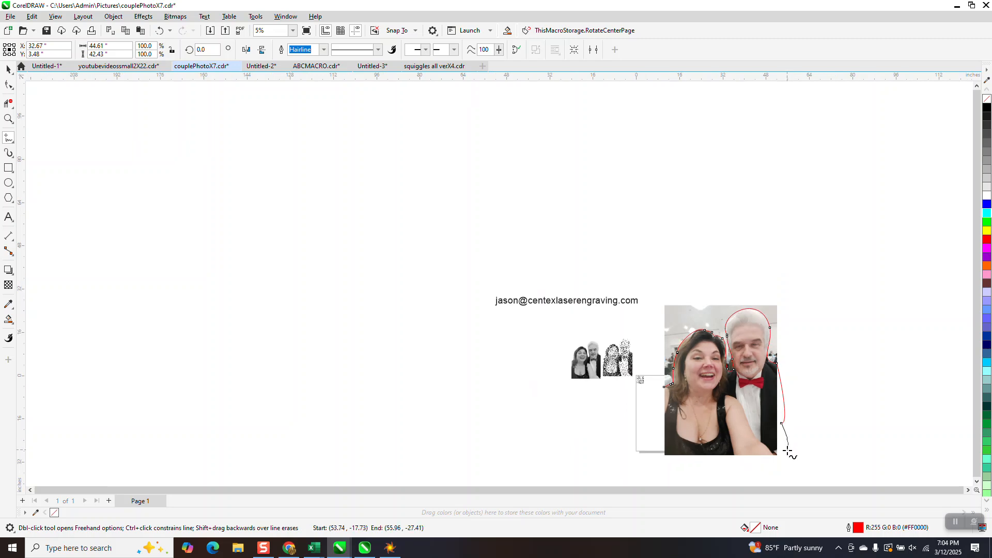
# Close the outline beneath the couple and nudge the finished shape 12 in to the right
pyautogui.moveTo(788, 453); pyautogui.dragTo(663, 417)
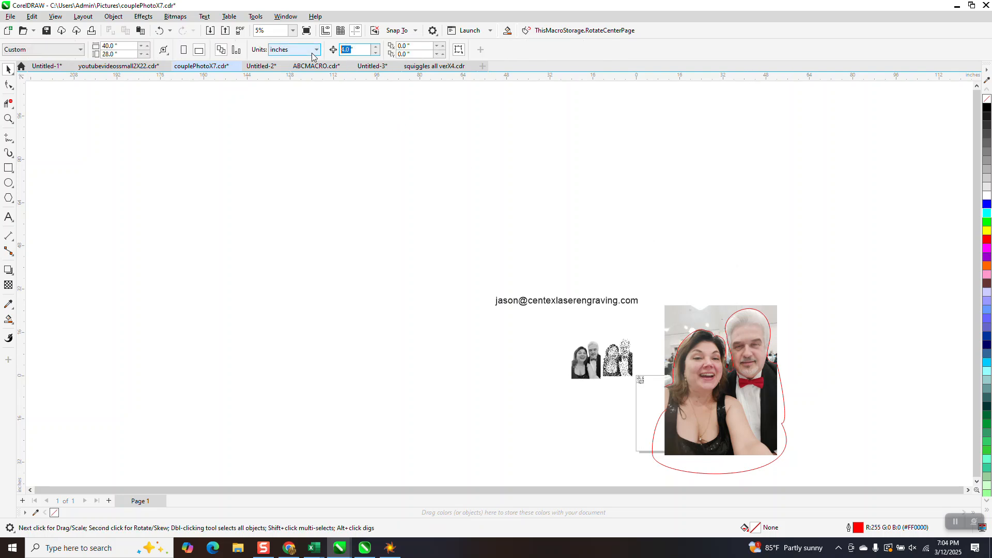
pyautogui.write('12')
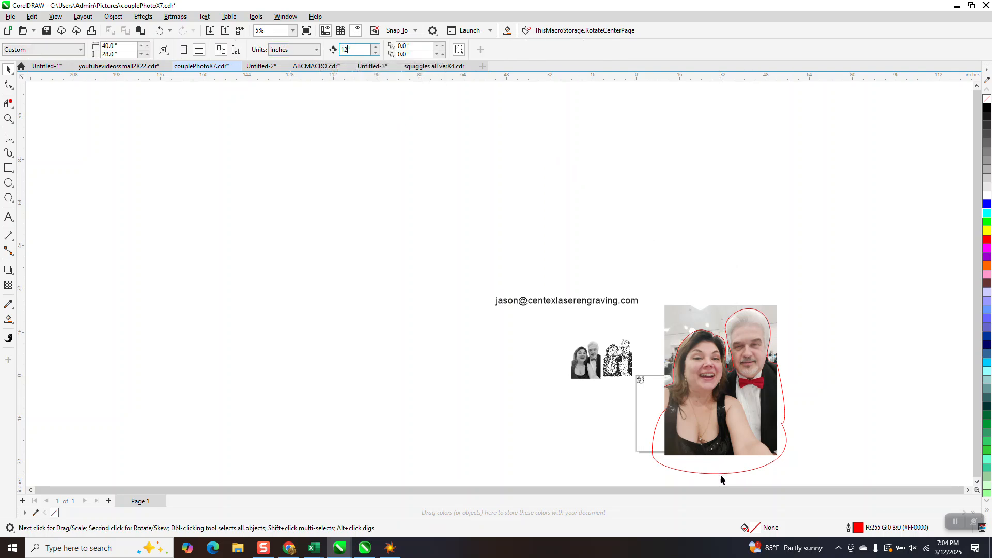
pyautogui.click(721, 473)
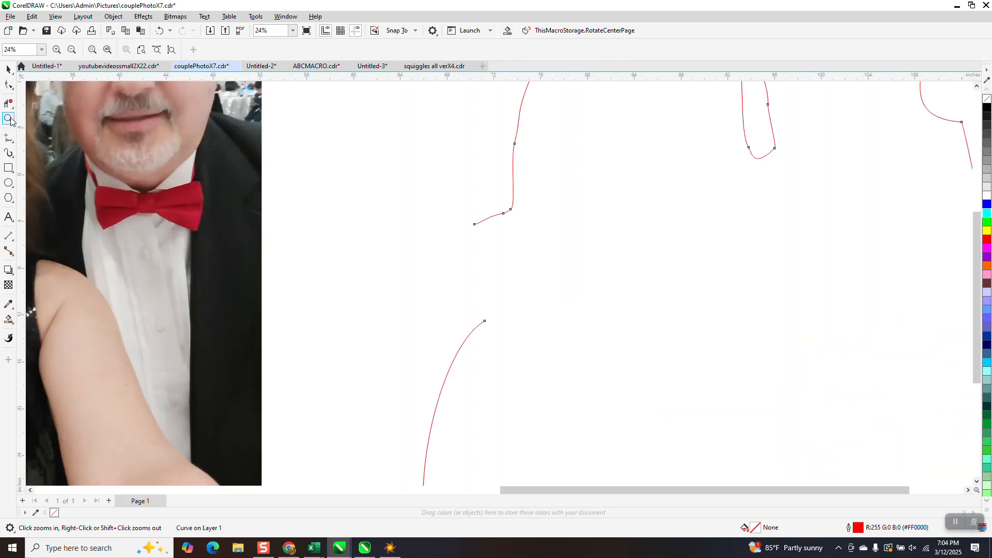
pyautogui.click(9, 137)
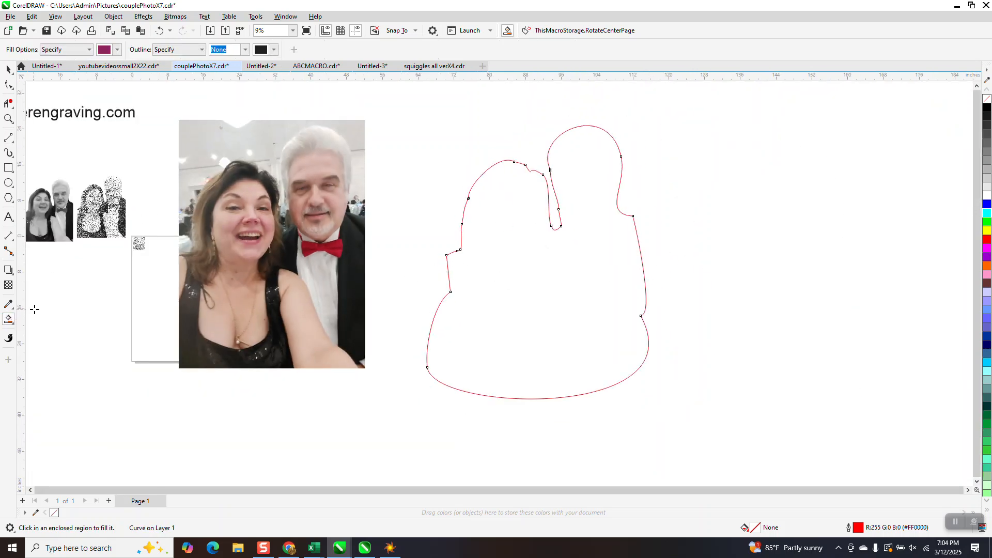
# Smart-fill the closed outline with blue to make a solid silhouette of the couple
pyautogui.click(117, 49)
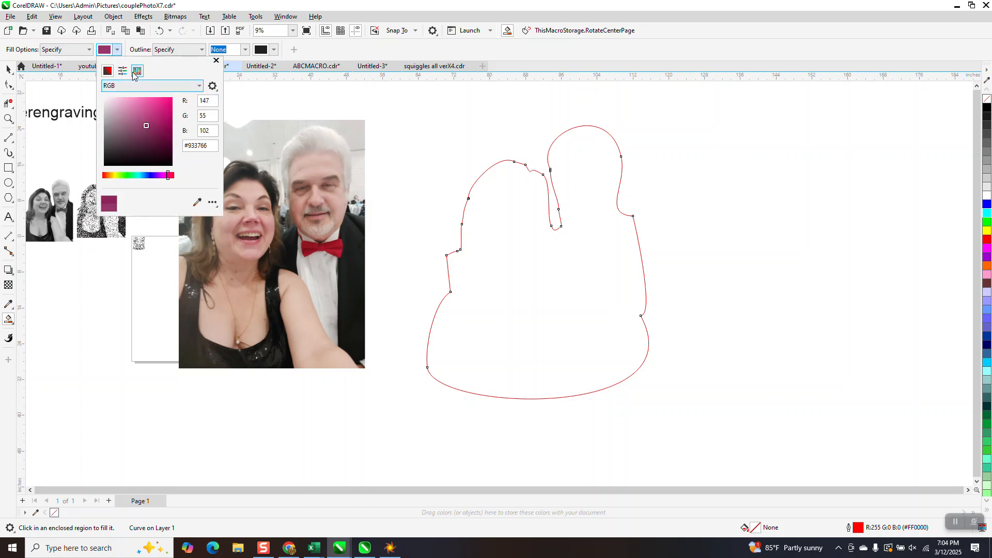
pyautogui.click(137, 70)
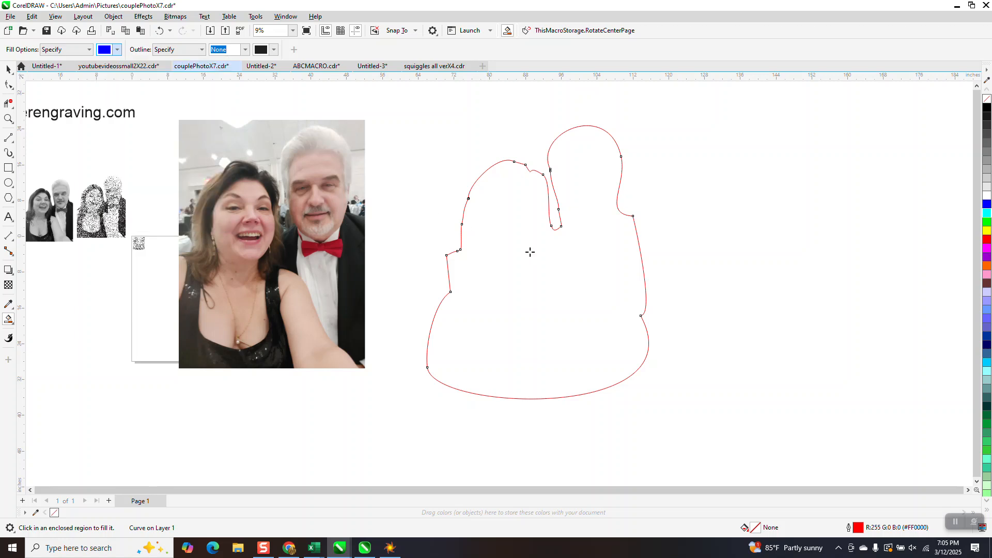
pyautogui.click(530, 253)
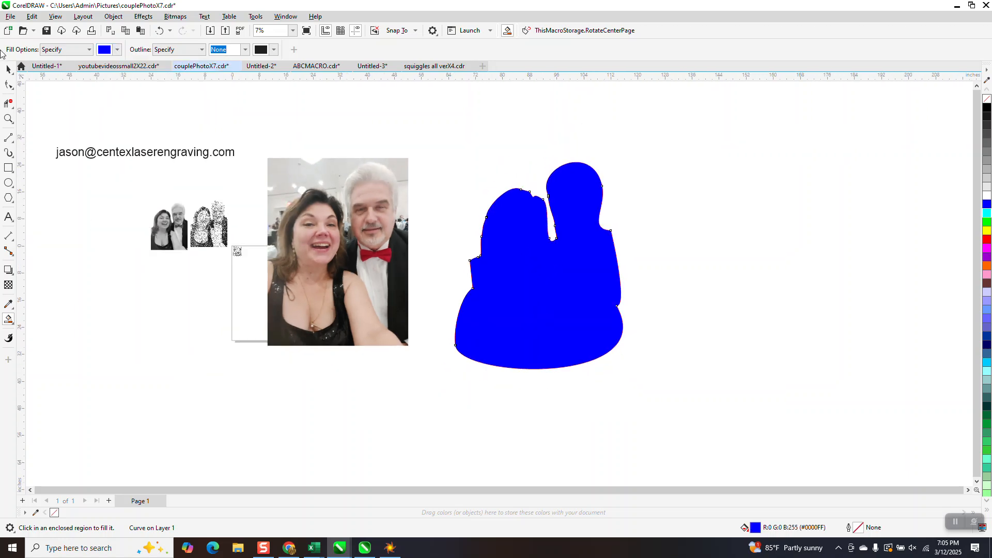
pyautogui.click(537, 266)
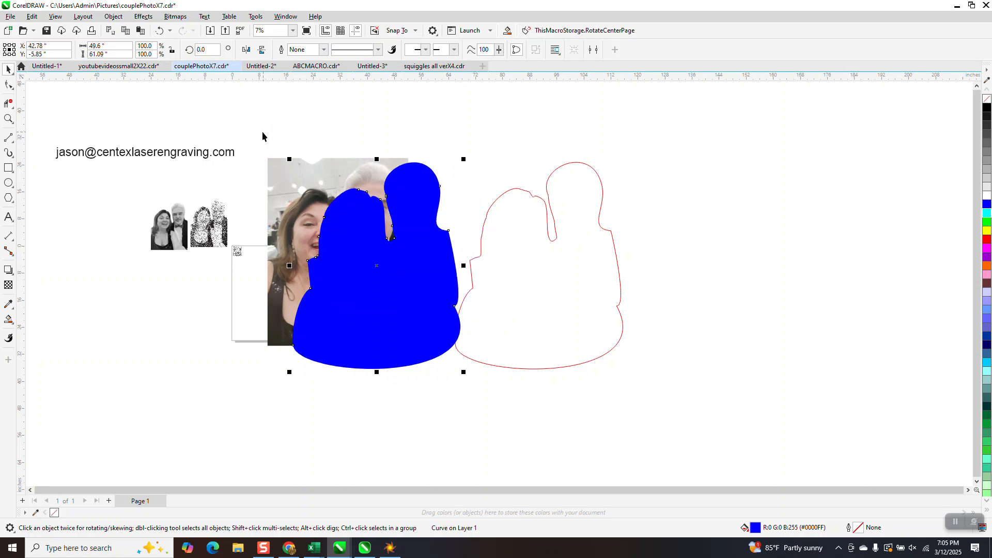
# Position the blue silhouette over the couple photo to cut away the background
pyautogui.moveTo(377, 266); pyautogui.dragTo(335, 266)
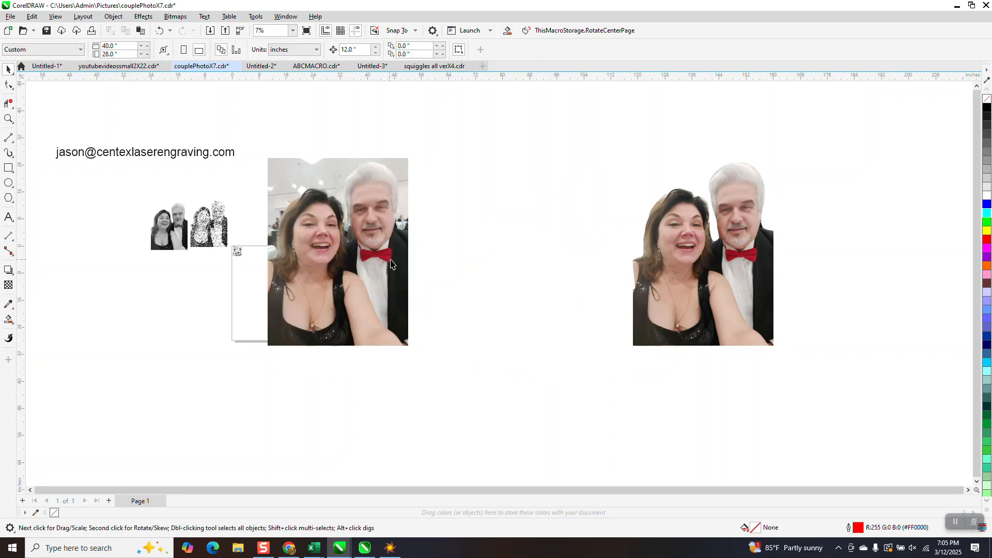
pyautogui.moveTo(18, 145)
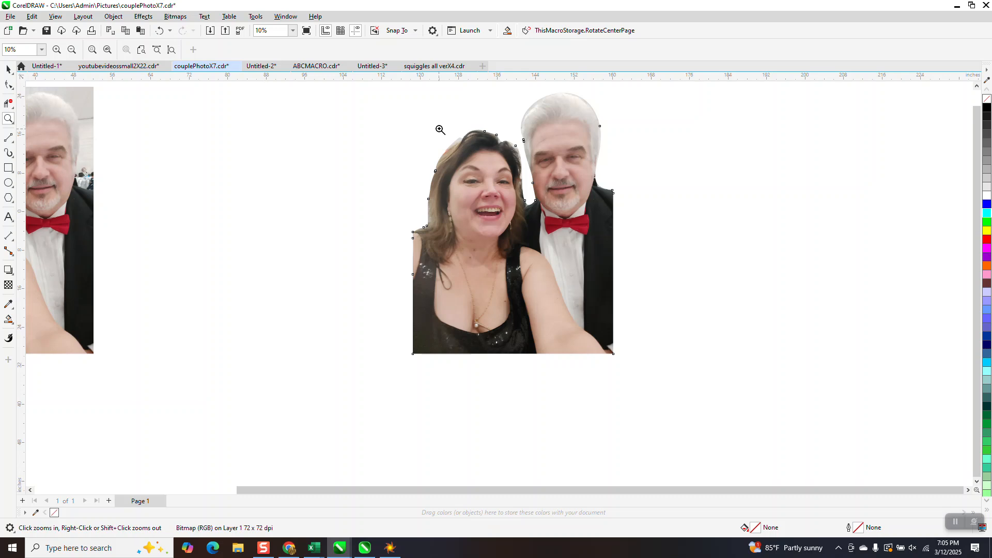
# Add and adjust crop-outline nodes above the woman's hair so the edge hugs it
pyautogui.click(440, 130)
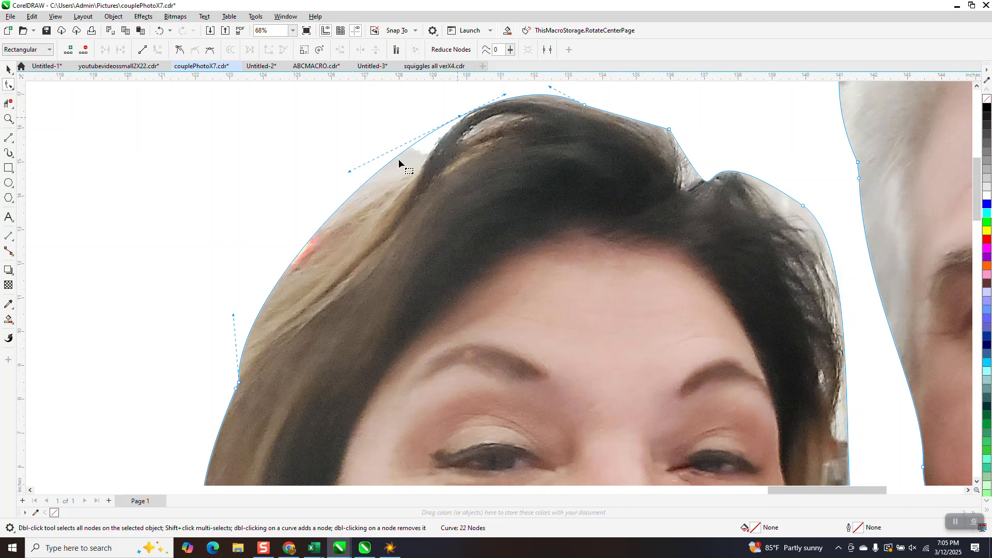
pyautogui.click(317, 230)
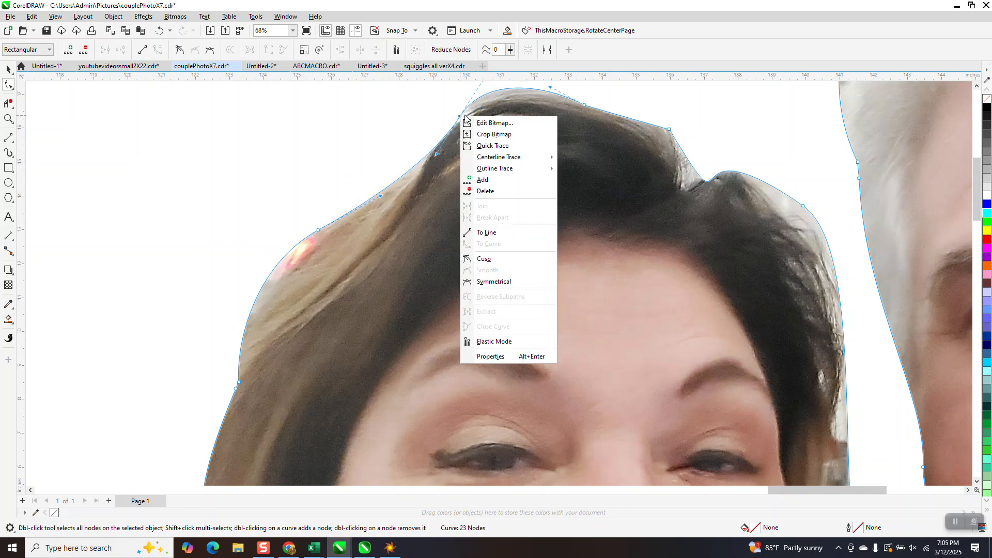
pyautogui.click(477, 174)
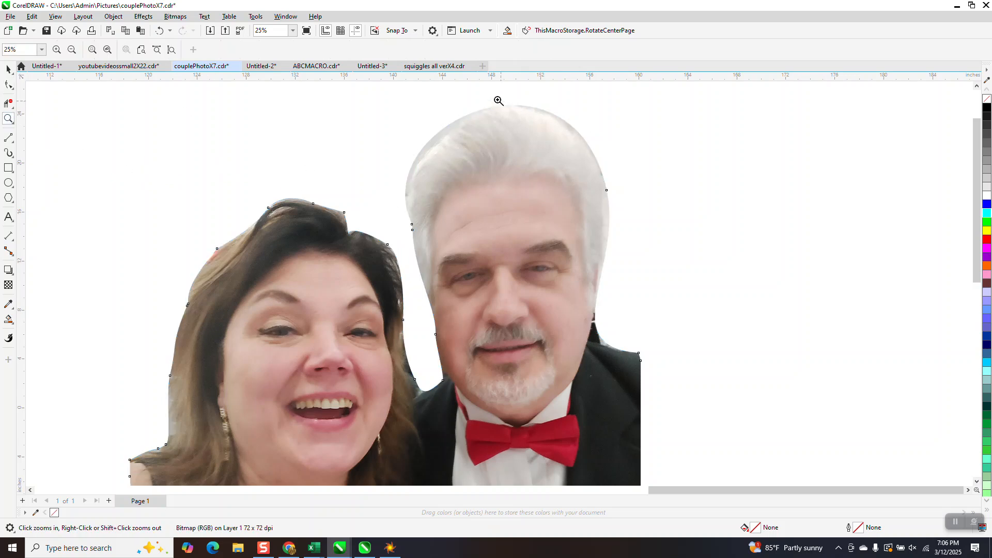
# Pull the crop outline in along the man's jaw and hair to follow his head tightly
pyautogui.click(499, 100)
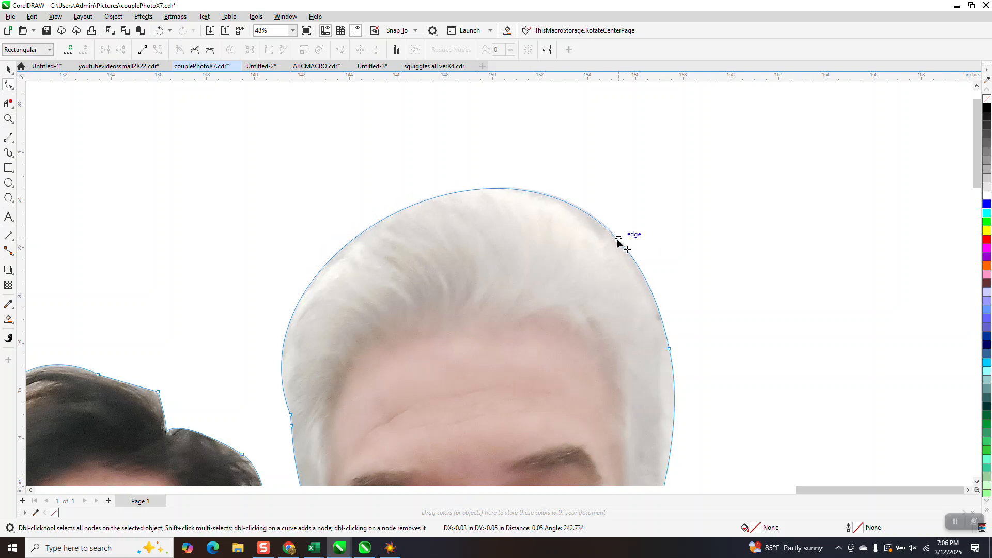
pyautogui.scroll(-3)
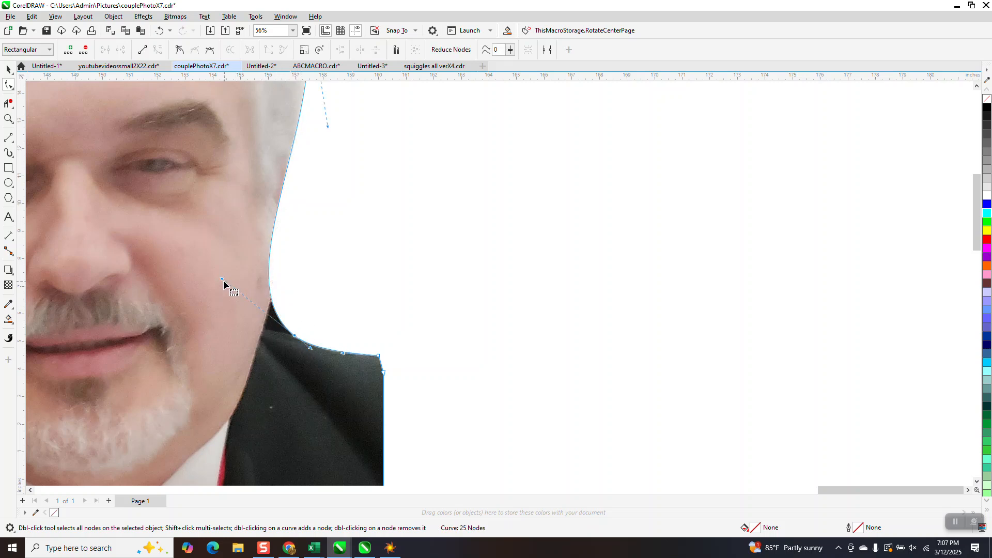
pyautogui.moveTo(221, 280); pyautogui.dragTo(270, 283)
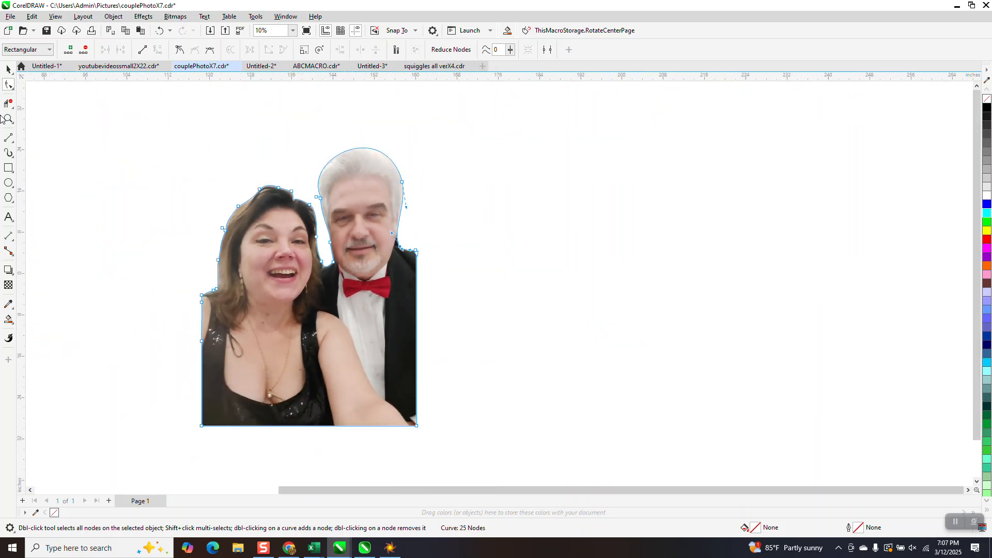
pyautogui.click(393, 246)
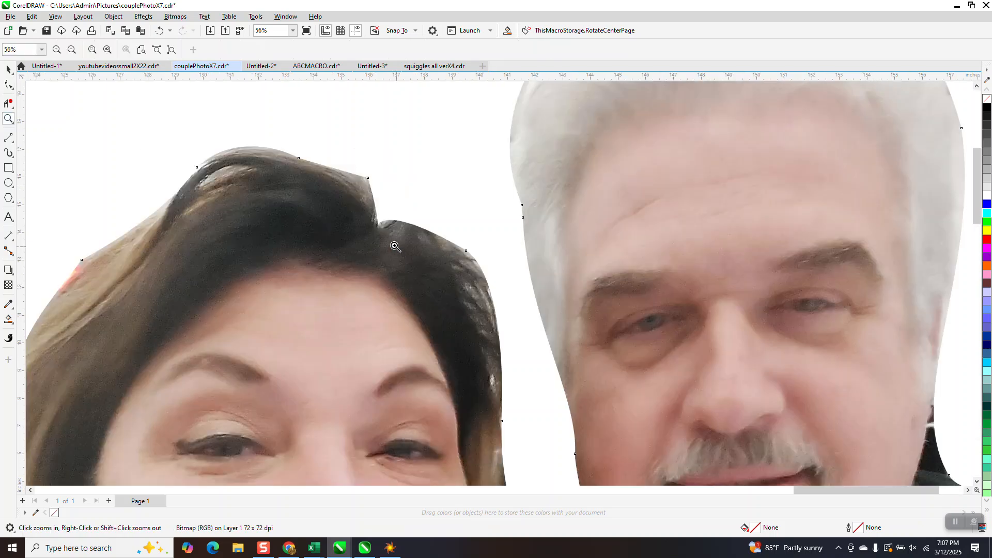
pyautogui.moveTo(540, 241)
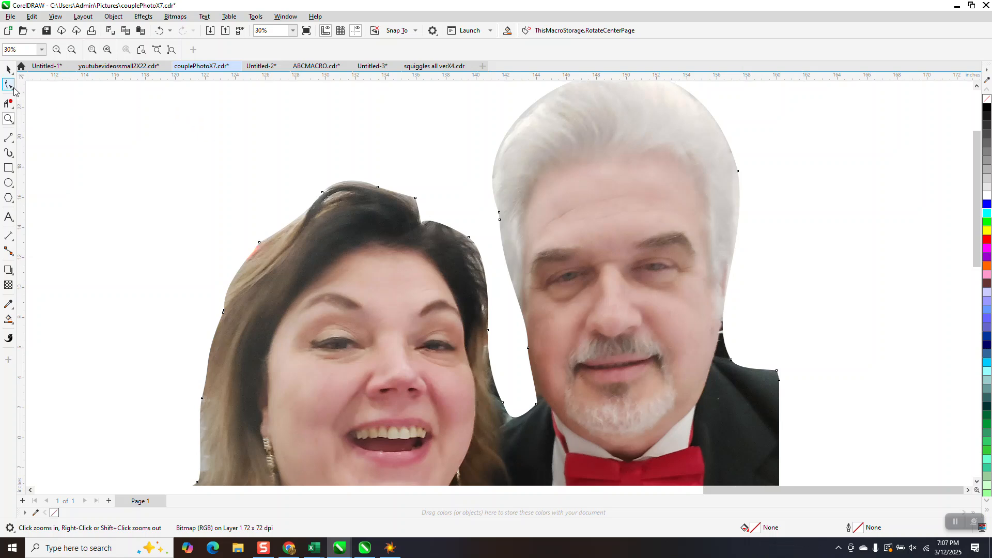
pyautogui.click(9, 84)
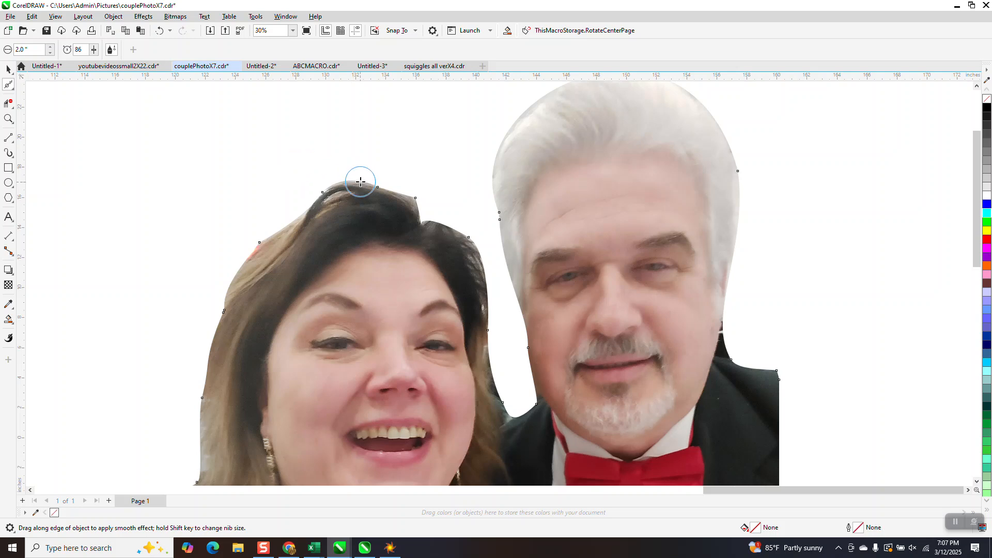
# Smooth the crop edge across the woman's hair crown, its right side and her left side
pyautogui.moveTo(361, 182); pyautogui.dragTo(397, 202)
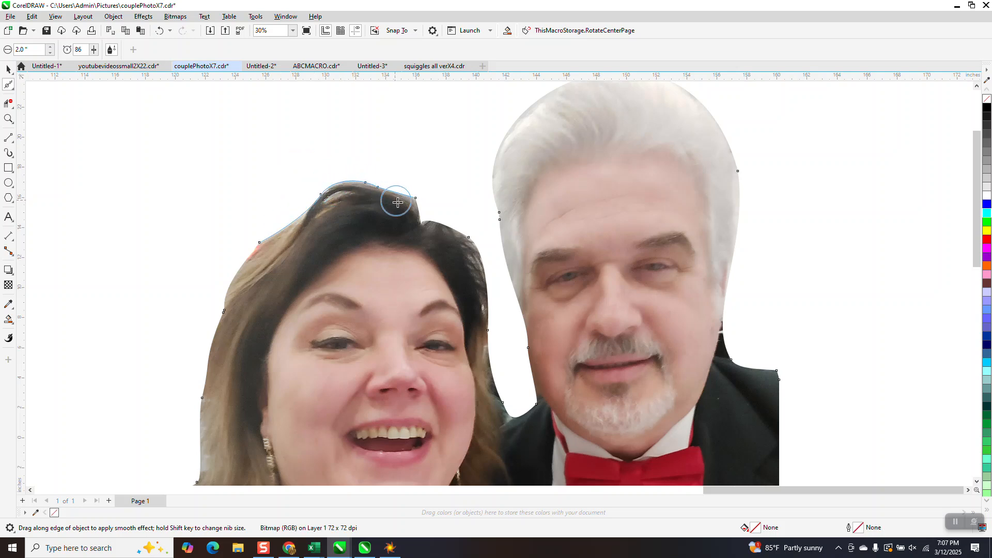
pyautogui.moveTo(397, 202); pyautogui.dragTo(470, 242)
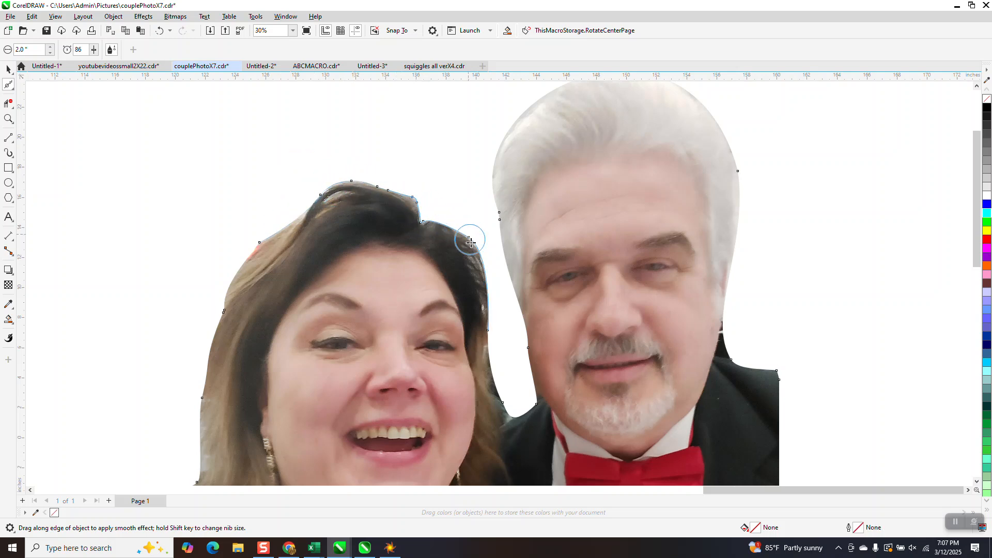
pyautogui.moveTo(471, 240); pyautogui.dragTo(525, 332)
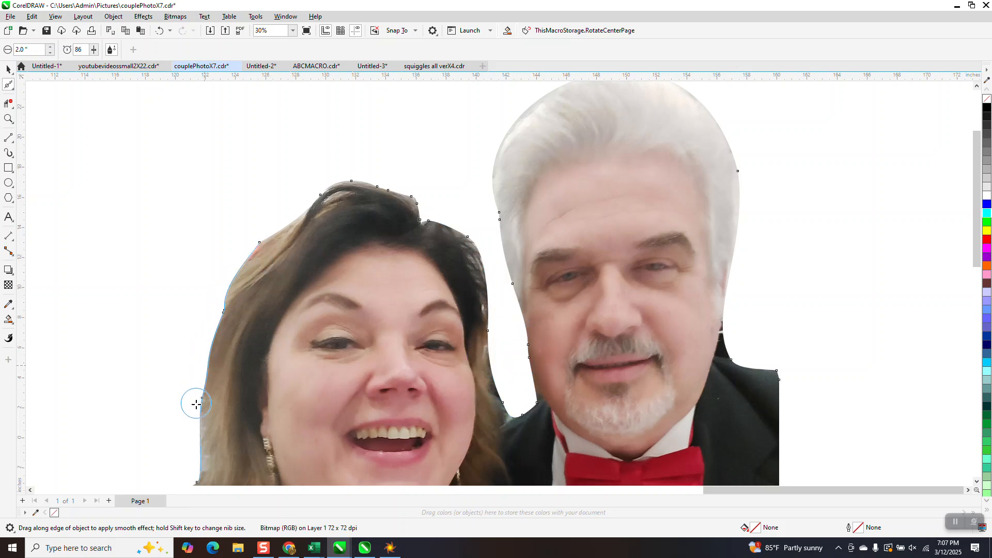
pyautogui.moveTo(196, 404); pyautogui.dragTo(212, 340)
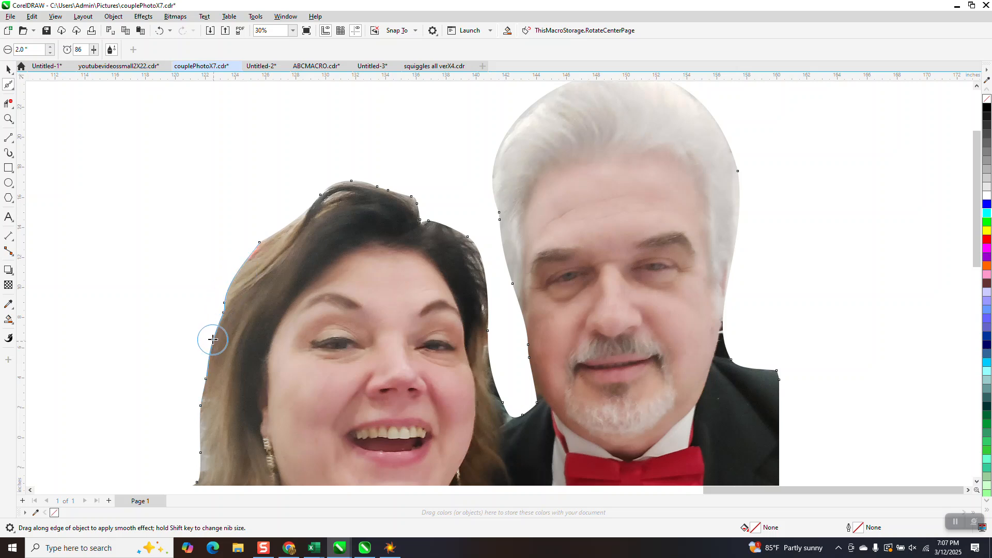
pyautogui.scroll(-3)
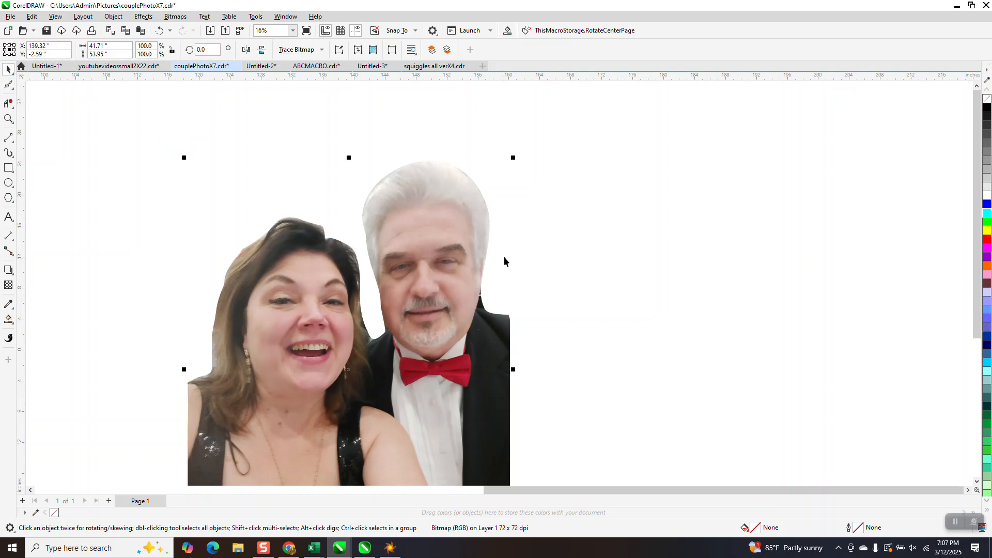
# Scale the cut-out photo down to about 11 × 14 inches and bring it into close view
pyautogui.scroll(-3)
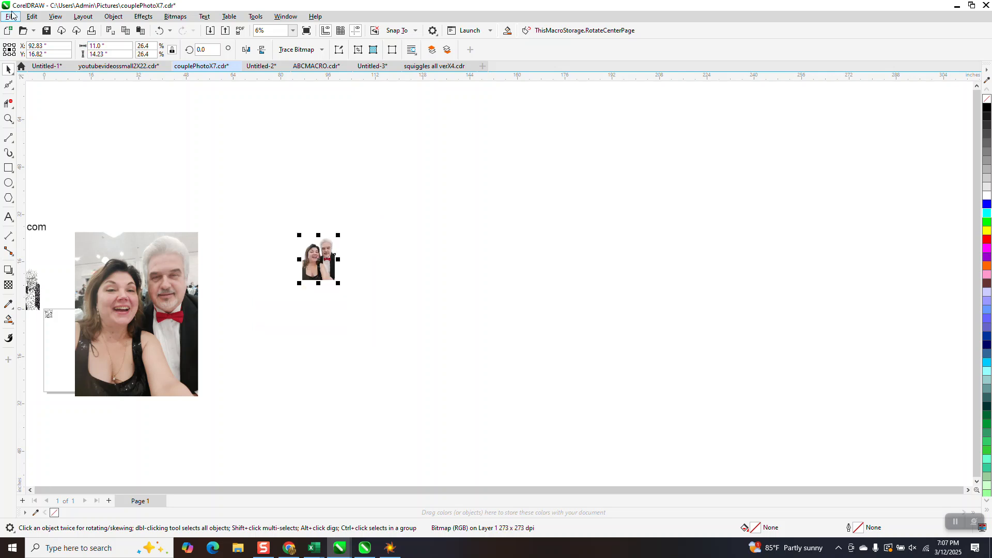
pyautogui.click(108, 53)
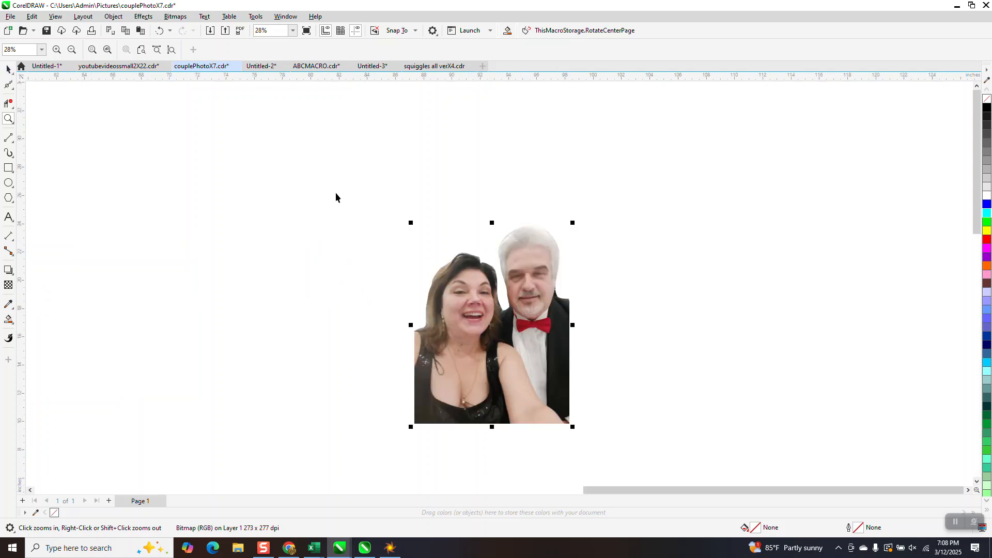
# Resample the cut-out photo to 300 dpi horizontal resolution via Bitmaps > Resample
pyautogui.click(176, 16)
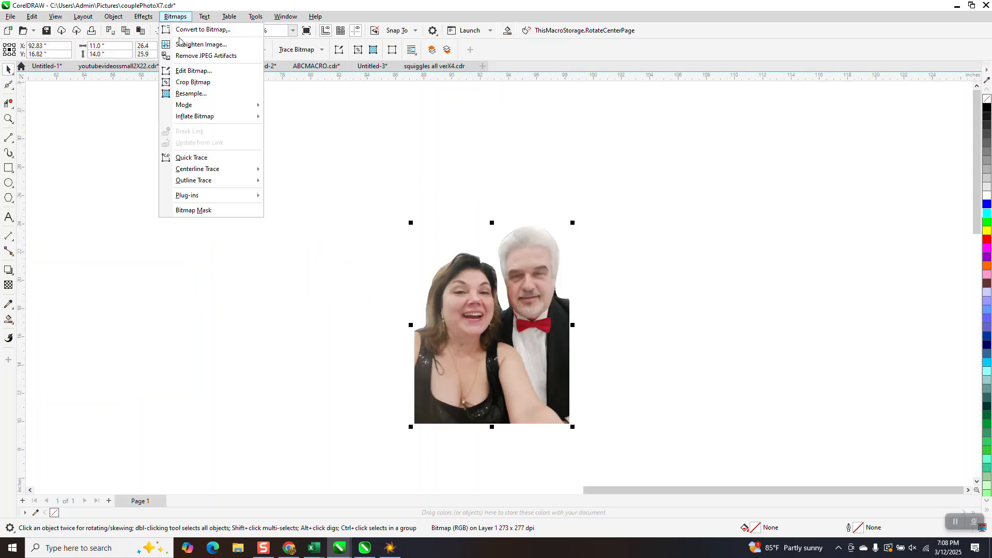
pyautogui.moveTo(184, 104)
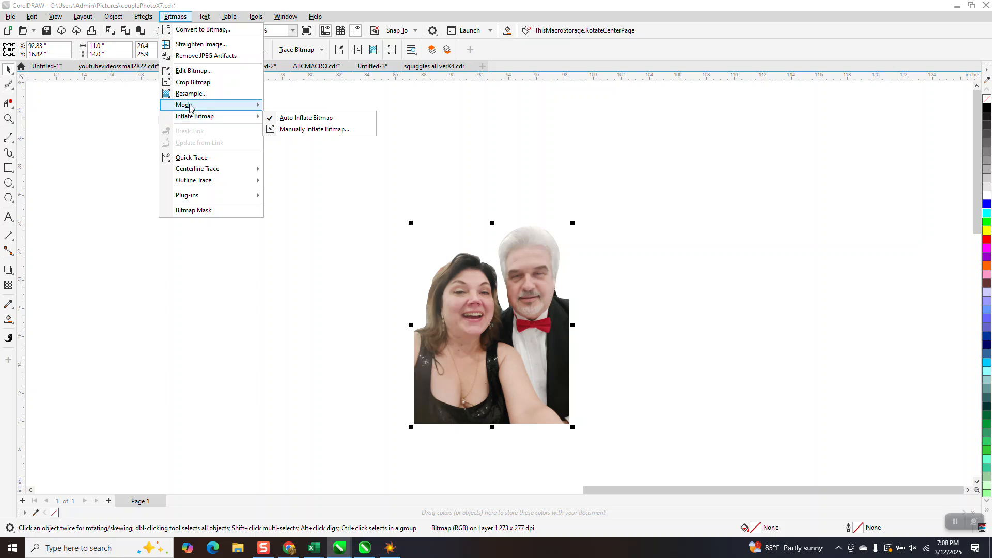
pyautogui.click(192, 93)
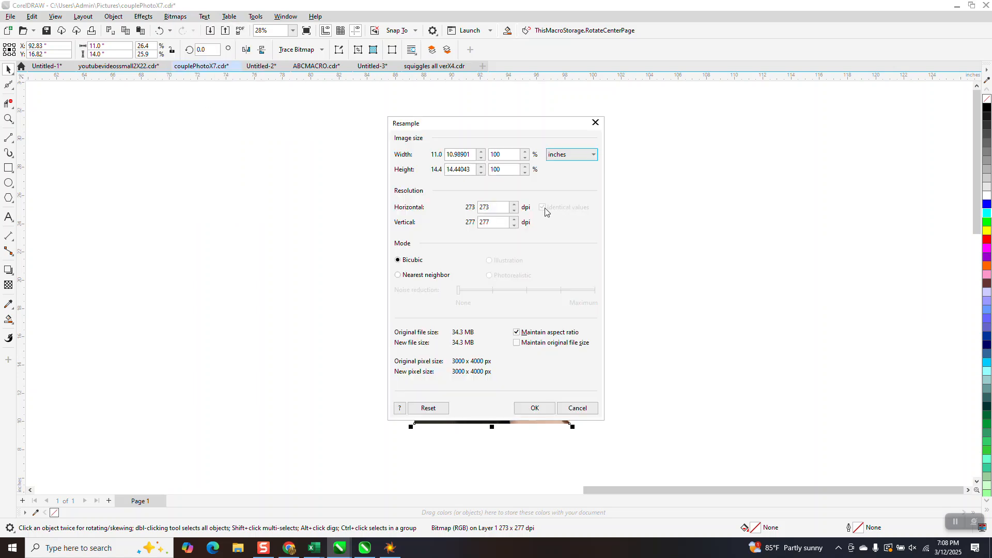
pyautogui.click(497, 206)
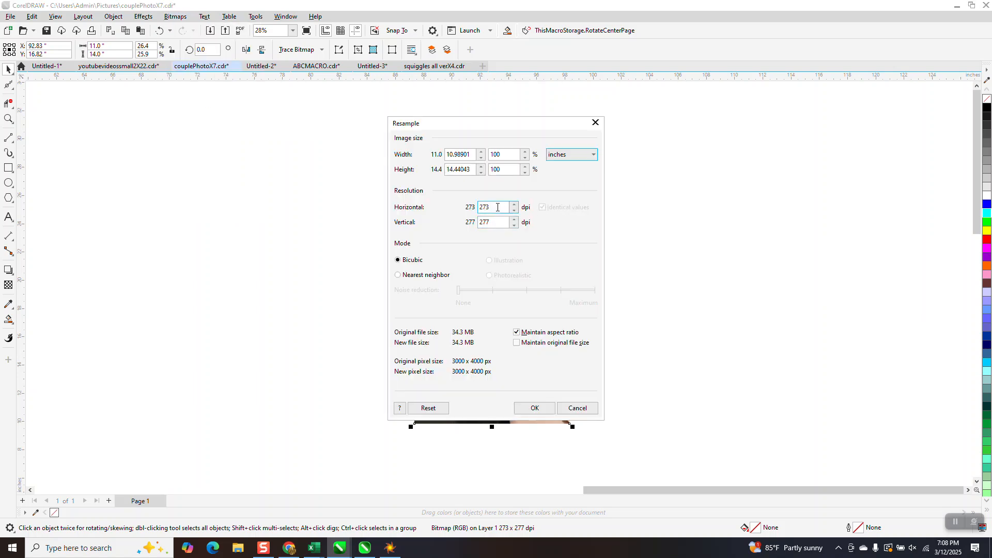
pyautogui.write('300')
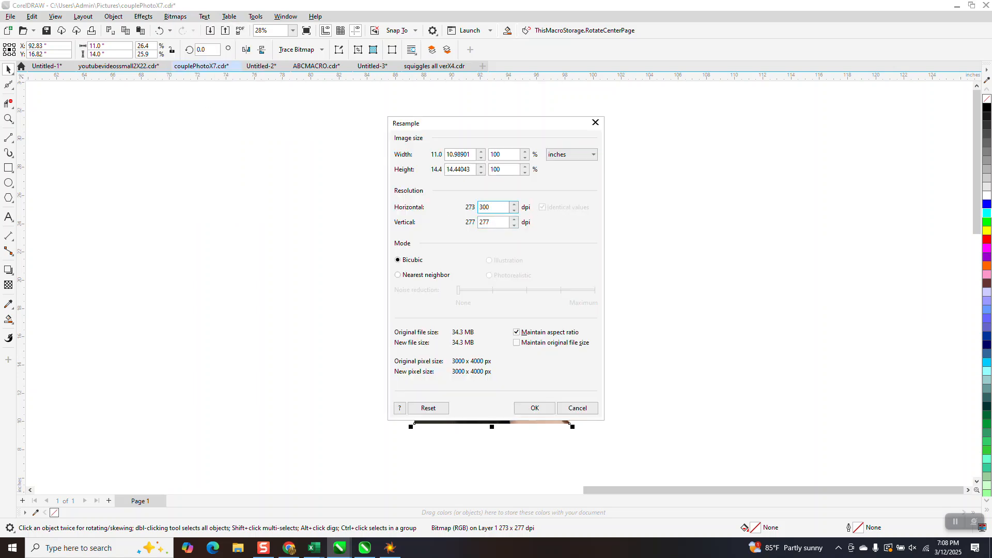
pyautogui.click(533, 408)
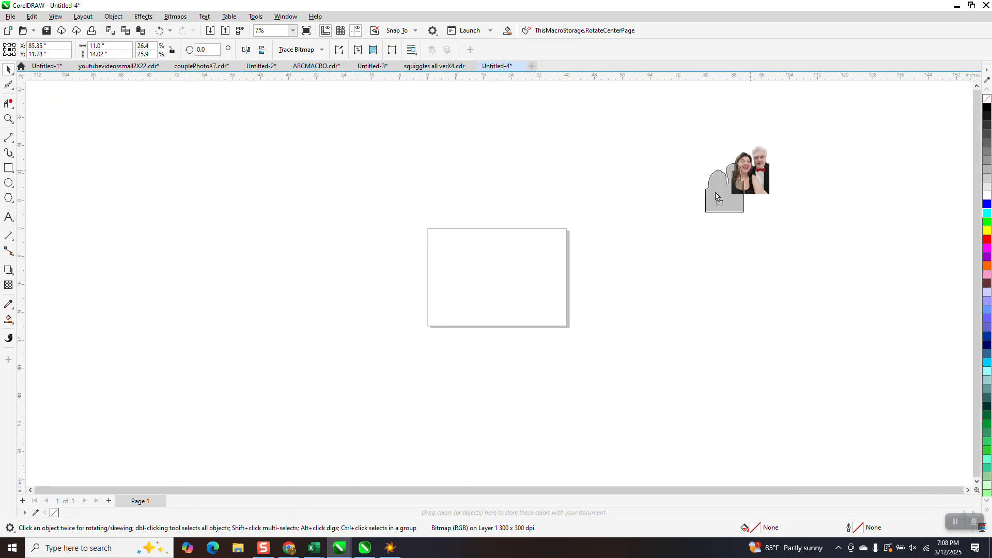
# Move the 300 dpi cut-out onto the new document's 11 × 14 inch page
pyautogui.moveTo(737, 184); pyautogui.dragTo(500, 278)
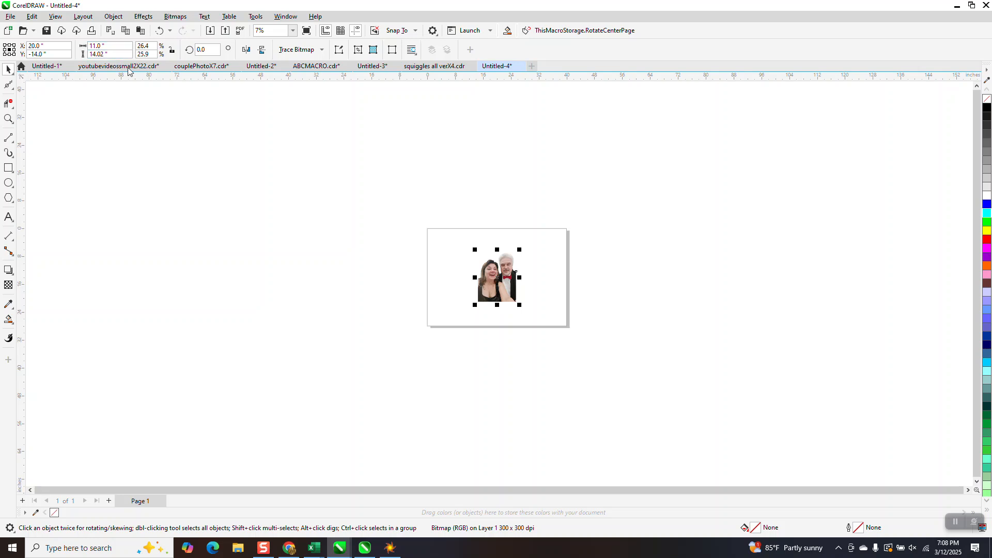
pyautogui.click(497, 277)
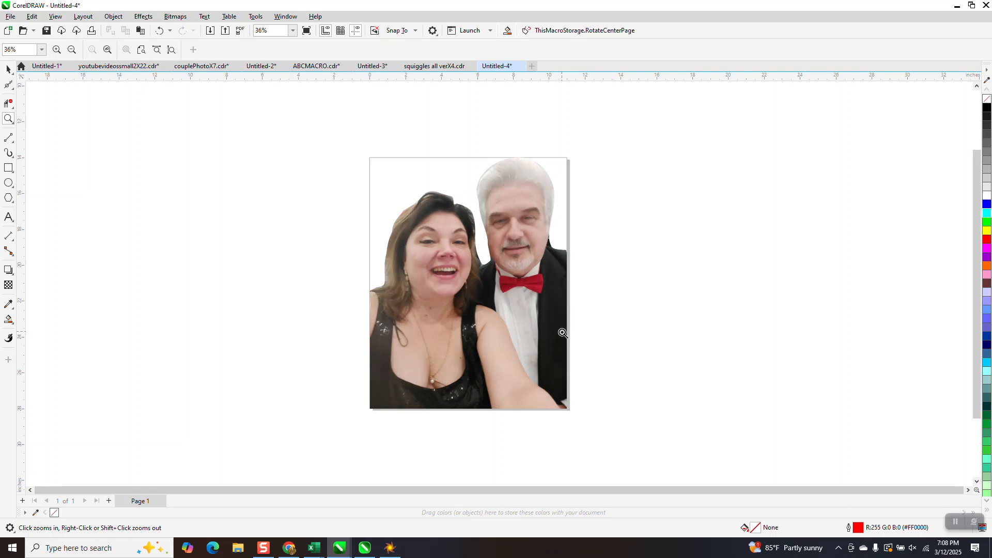
pyautogui.moveTo(573, 401)
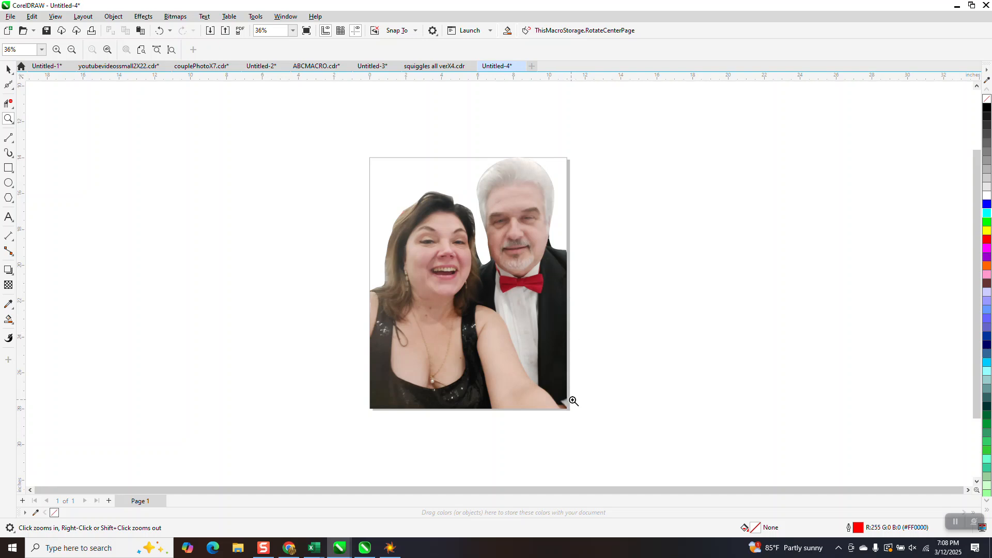
pyautogui.moveTo(490, 198)
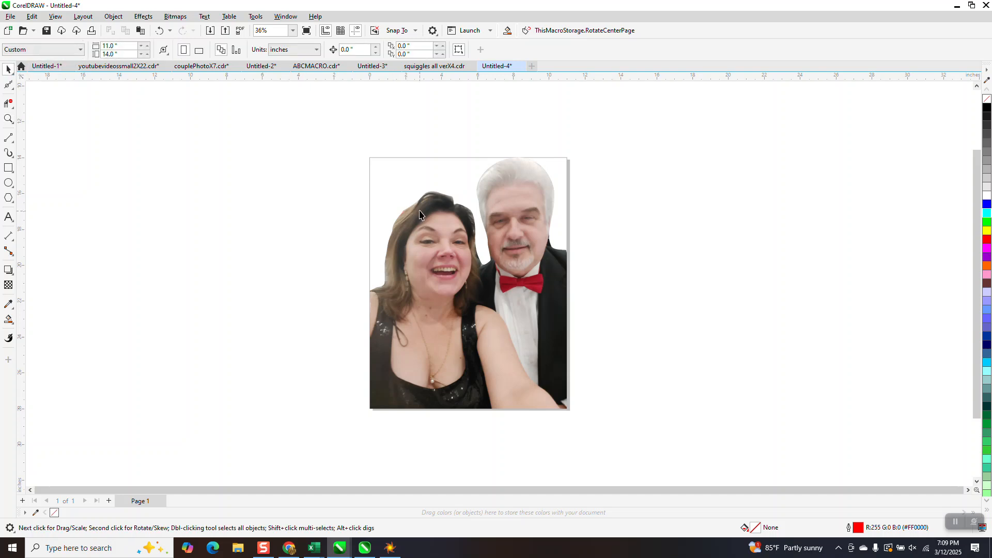
# Select the couple cutout bitmap and convert it to Grayscale (8-bit)
pyautogui.click(176, 17)
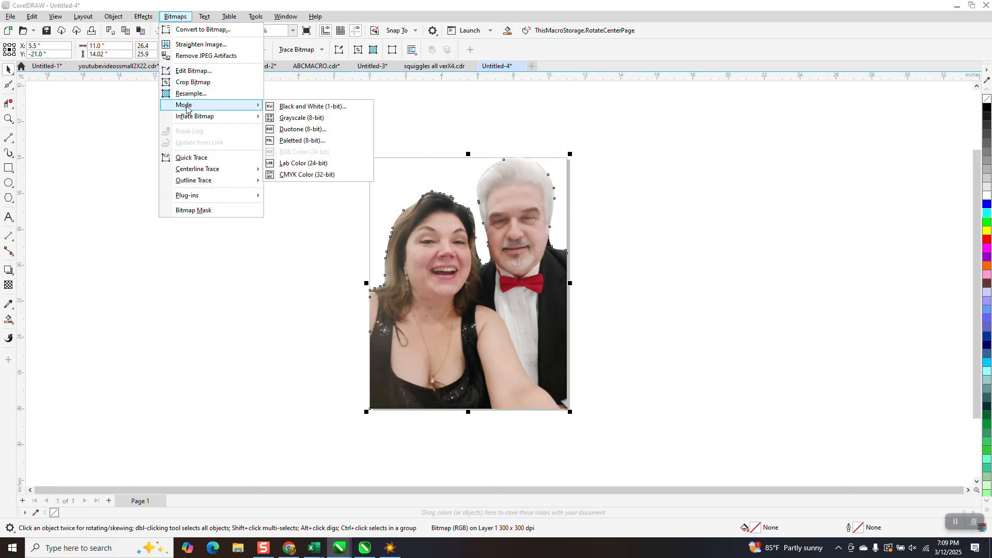
pyautogui.click(301, 118)
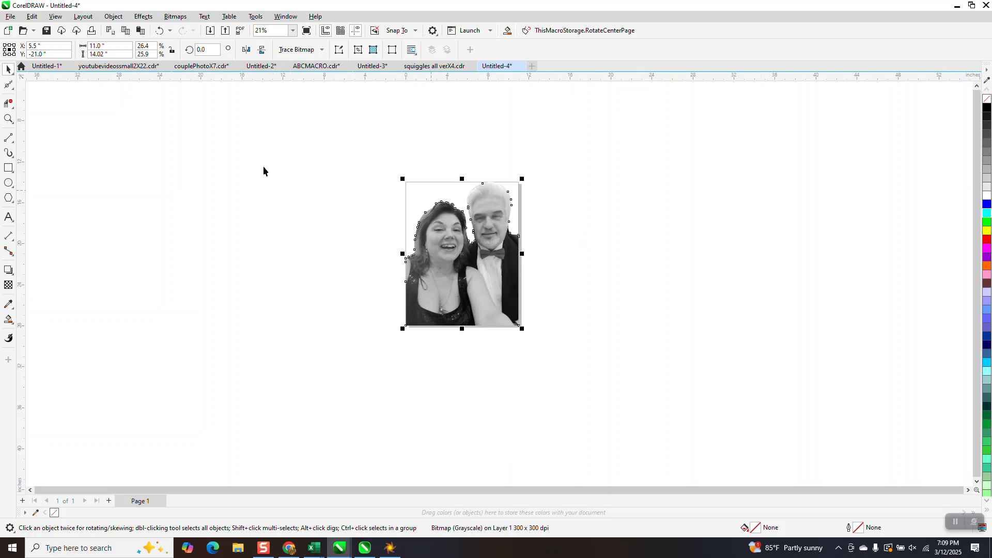
pyautogui.click(10, 16)
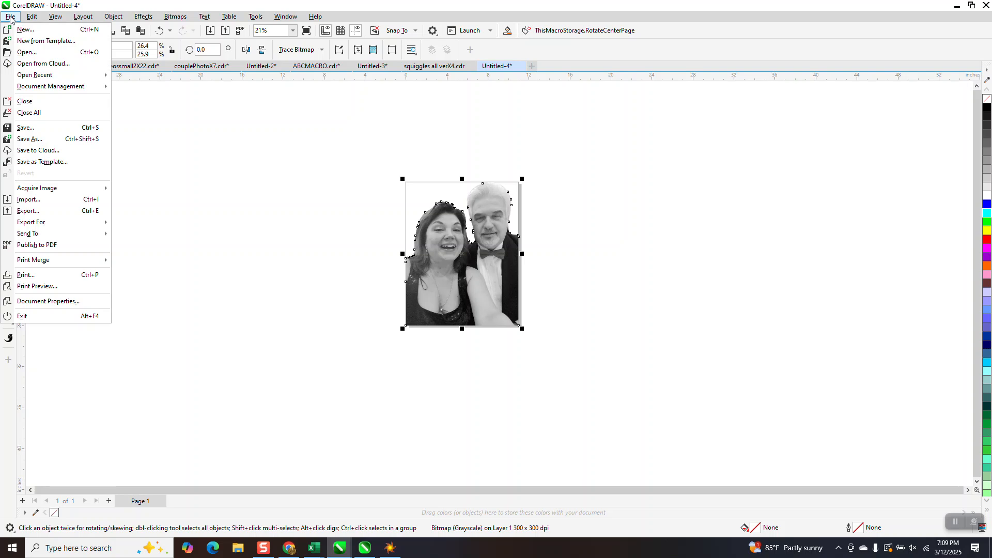
pyautogui.moveTo(25, 29)
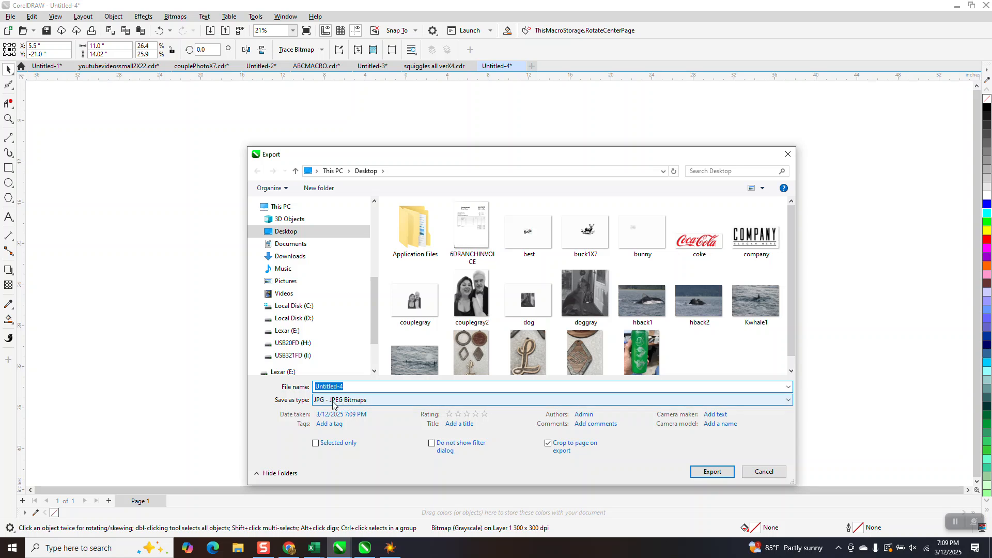
pyautogui.moveTo(525, 410)
pyautogui.write('photocou')
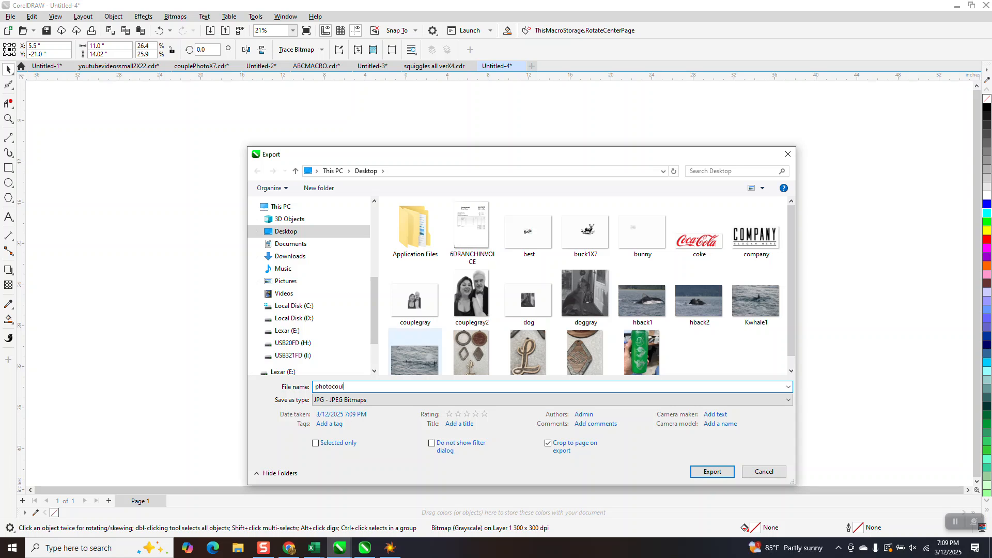
# Export the cutout as a highest-quality JPEG named photocouple with RGB Color (24-bit) mode
pyautogui.write('ple')
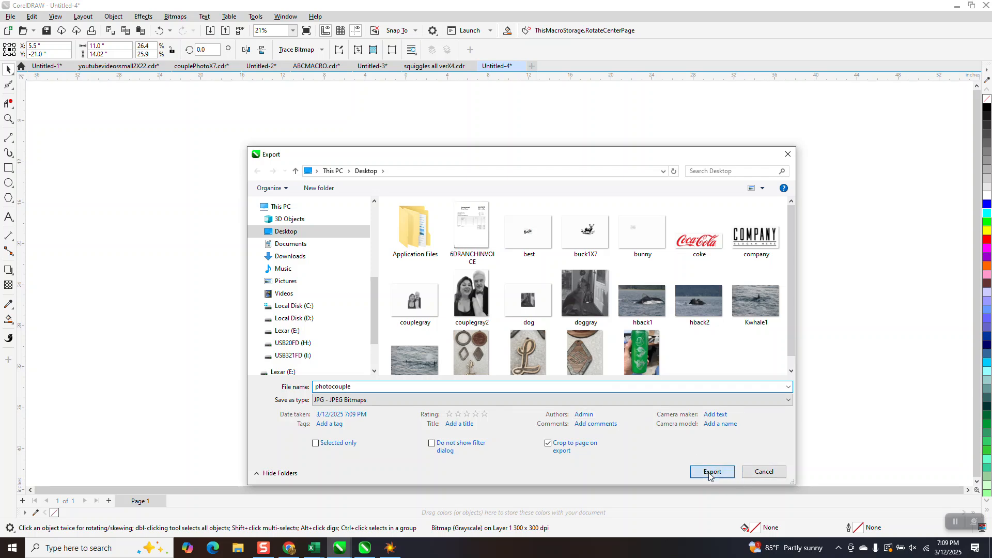
pyautogui.click(711, 472)
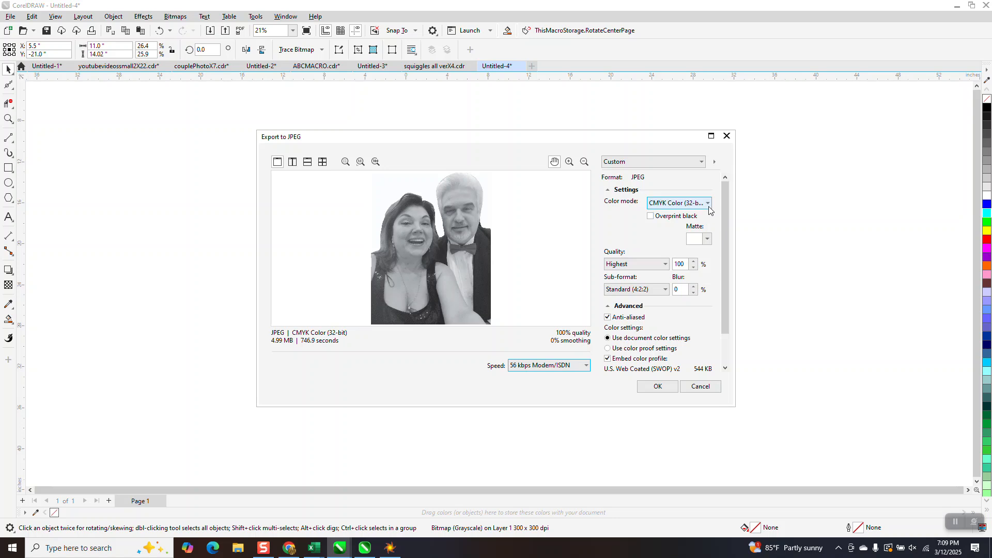
pyautogui.click(706, 203)
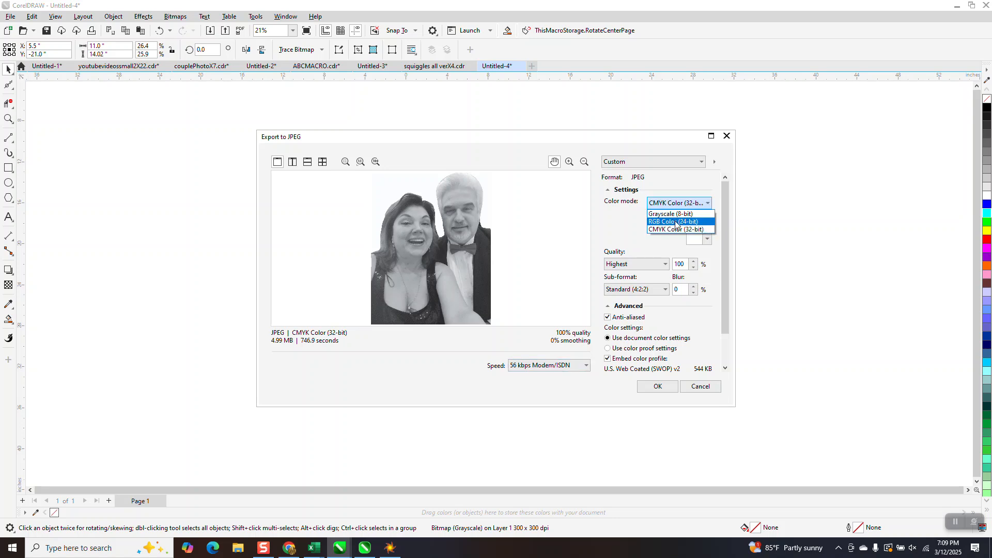
pyautogui.click(670, 221)
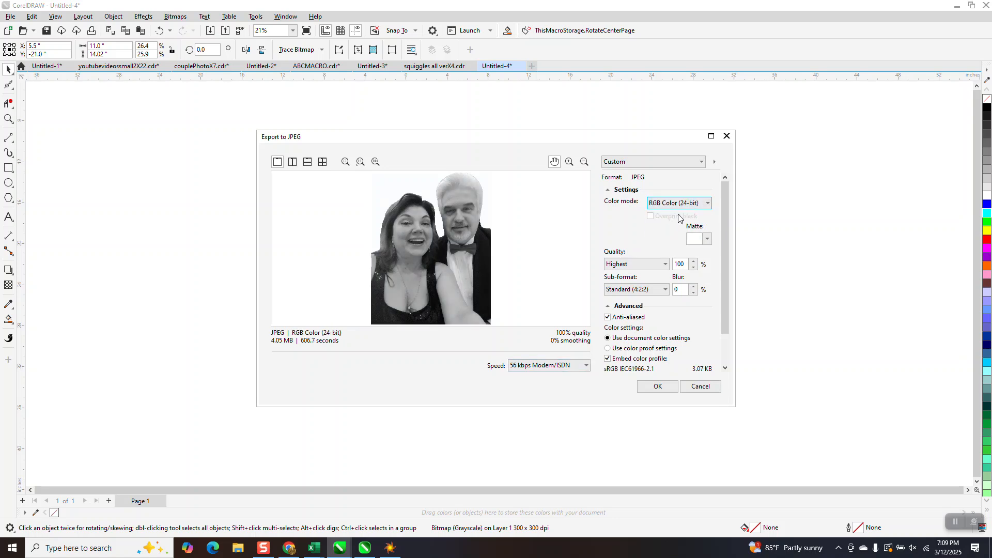
pyautogui.click(657, 385)
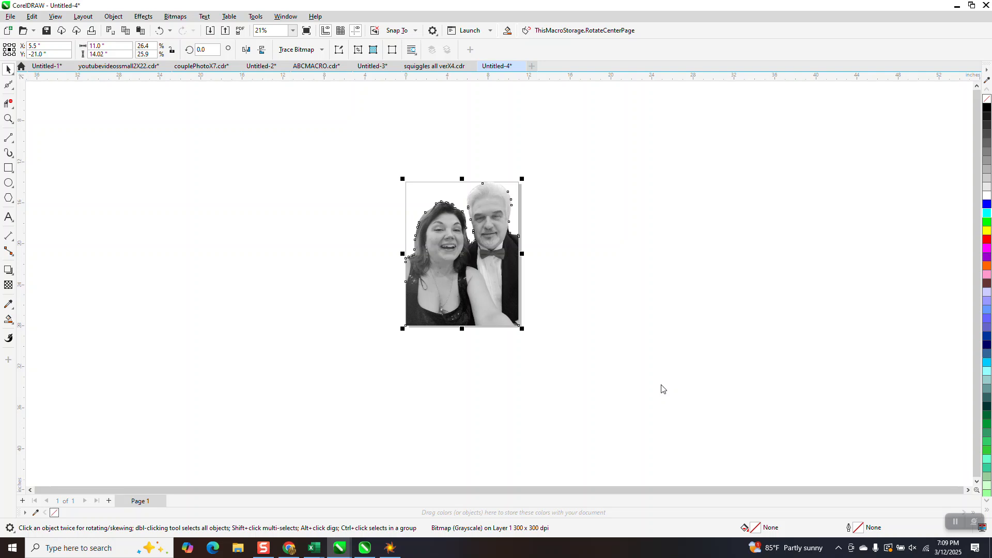
pyautogui.moveTo(672, 386)
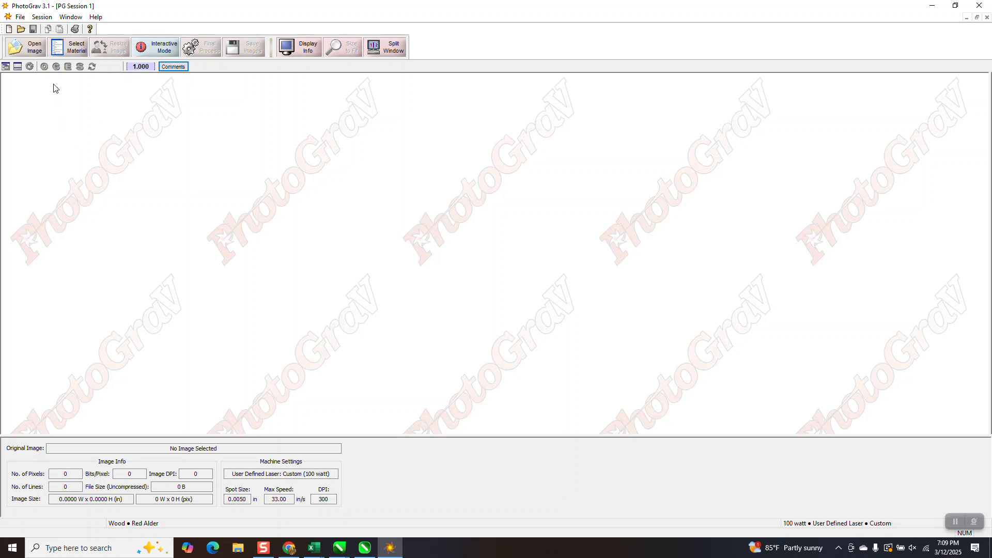
pyautogui.moveTo(34, 47)
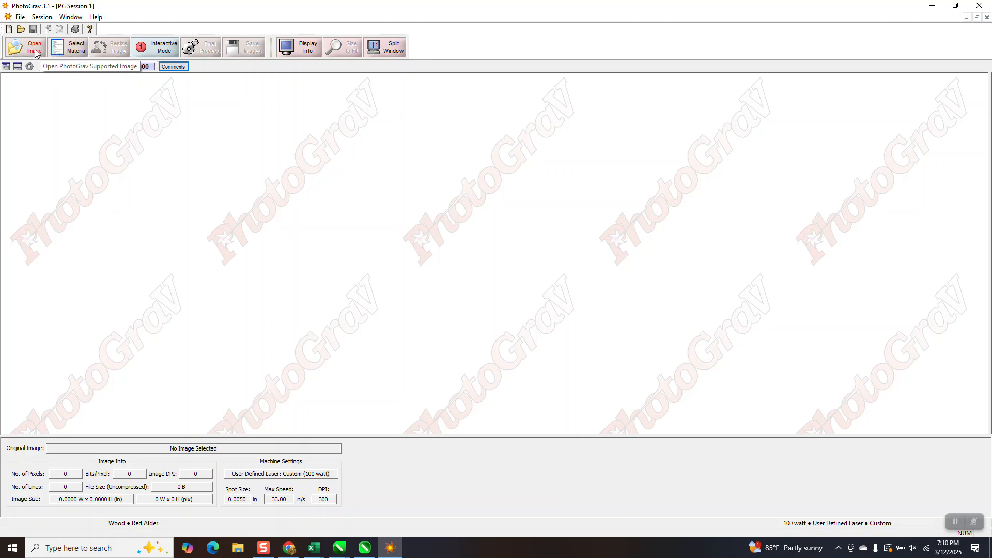
# Open photocouple.jpg in PhotoGrav, loading it at 11 × 14 inches and 300 dpi
pyautogui.click(25, 47)
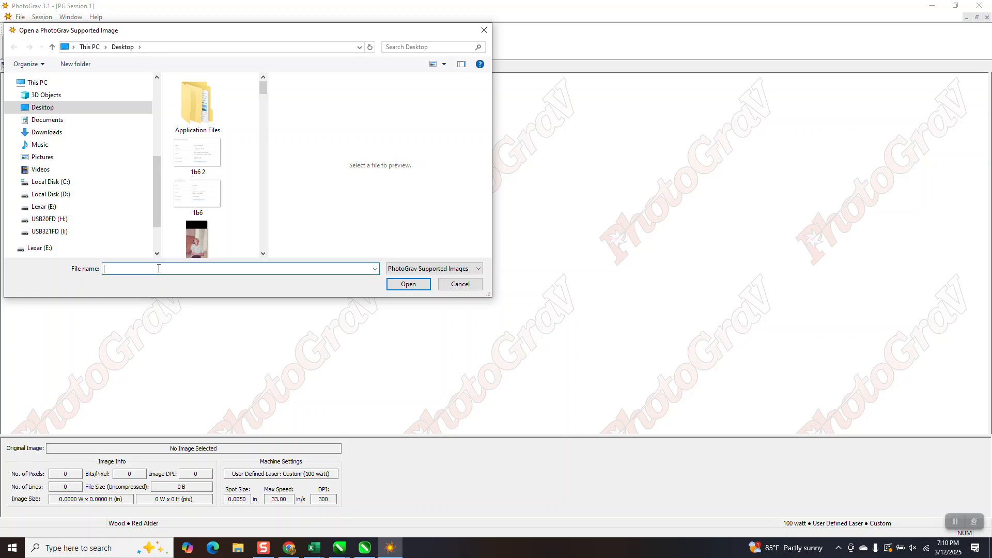
pyautogui.write('pho')
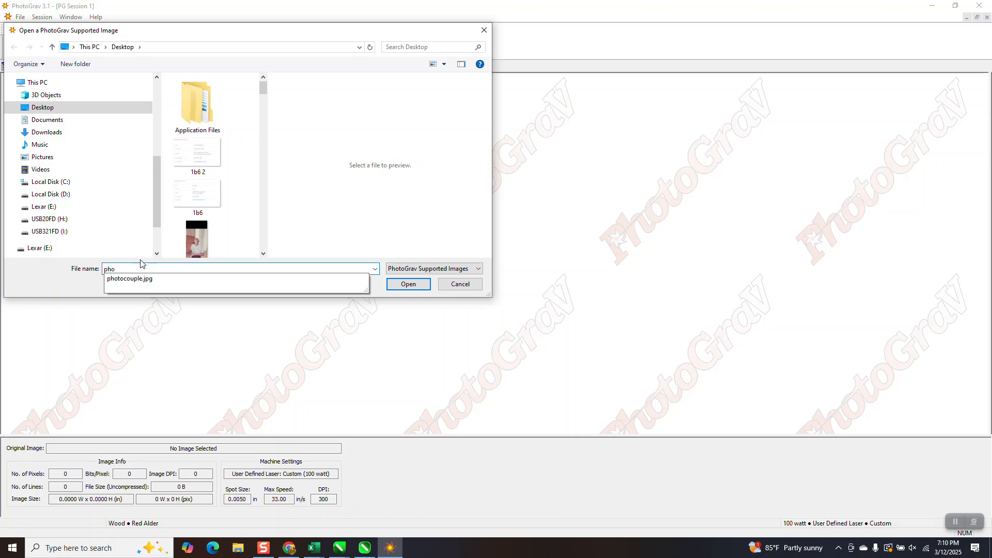
pyautogui.click(128, 278)
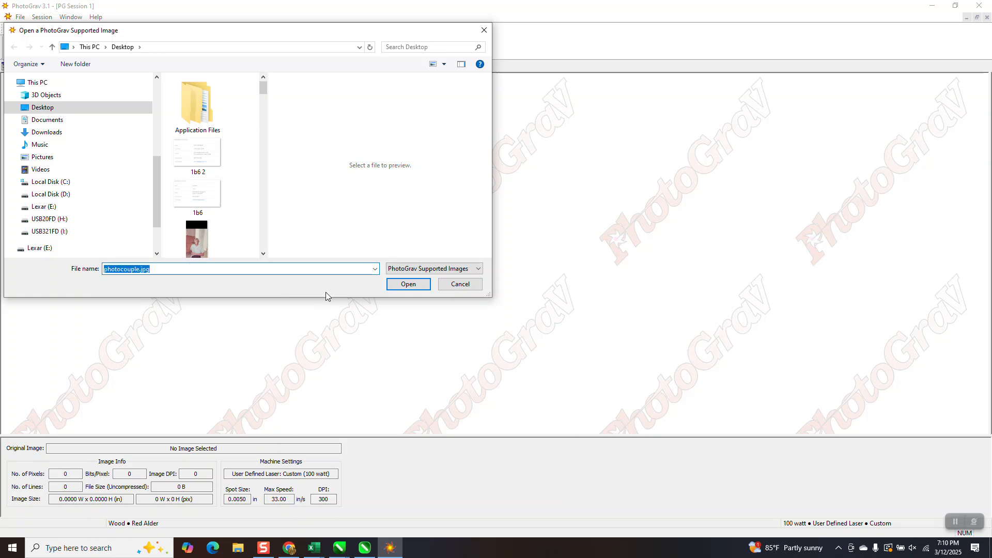
pyautogui.click(407, 284)
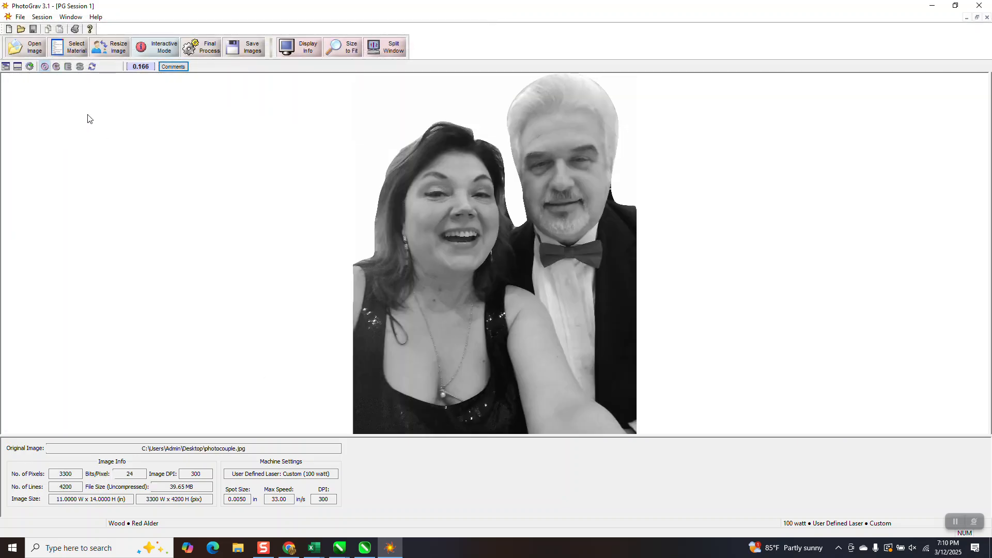
pyautogui.click(75, 47)
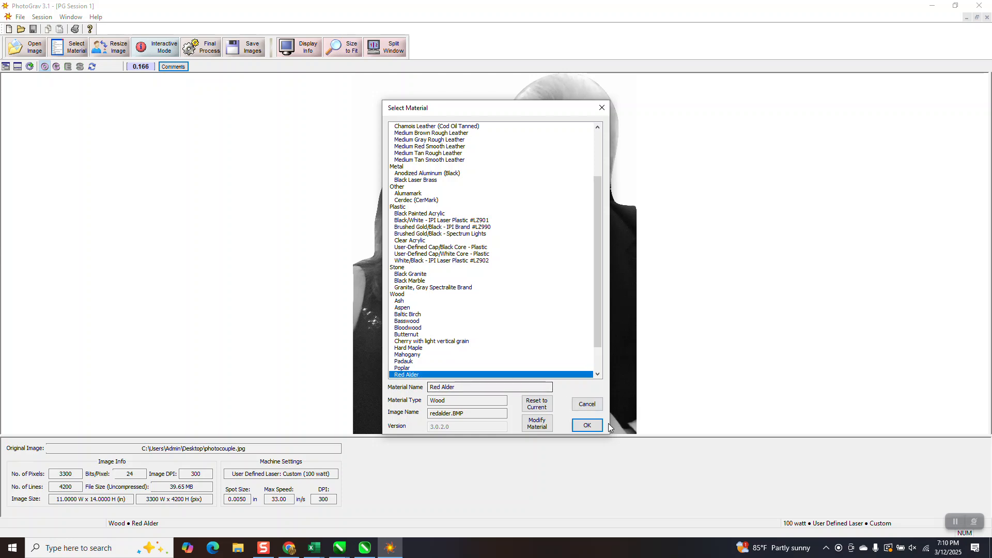
pyautogui.click(586, 425)
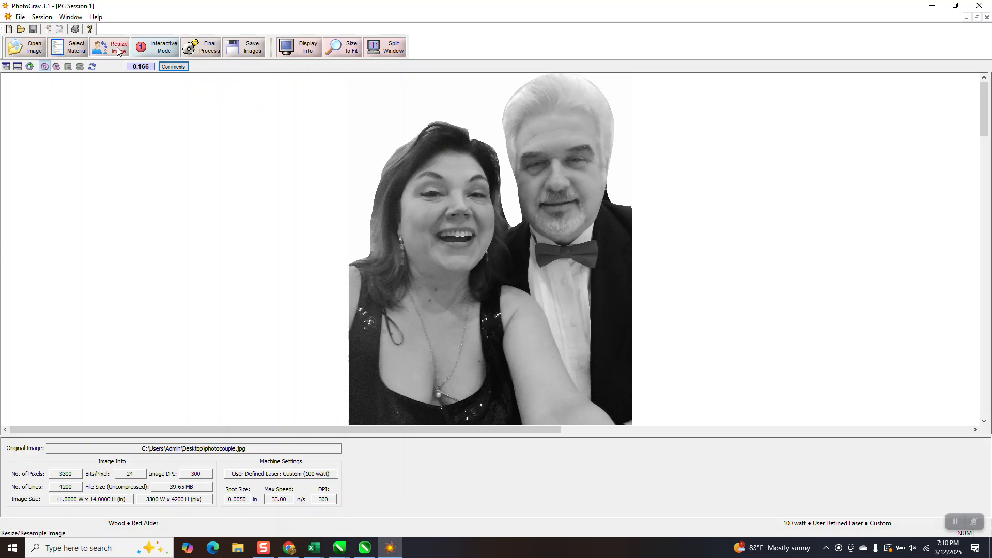
pyautogui.click(117, 47)
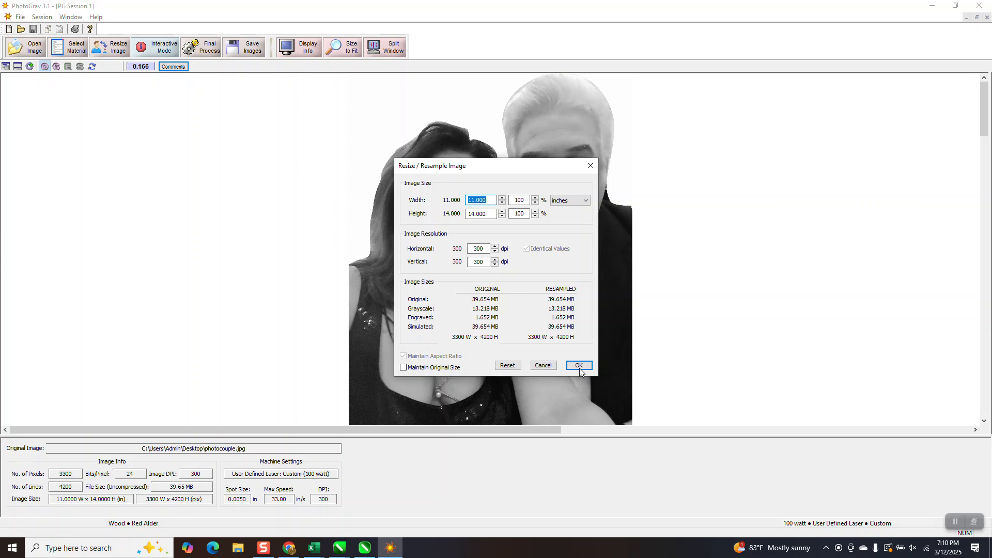
pyautogui.click(577, 364)
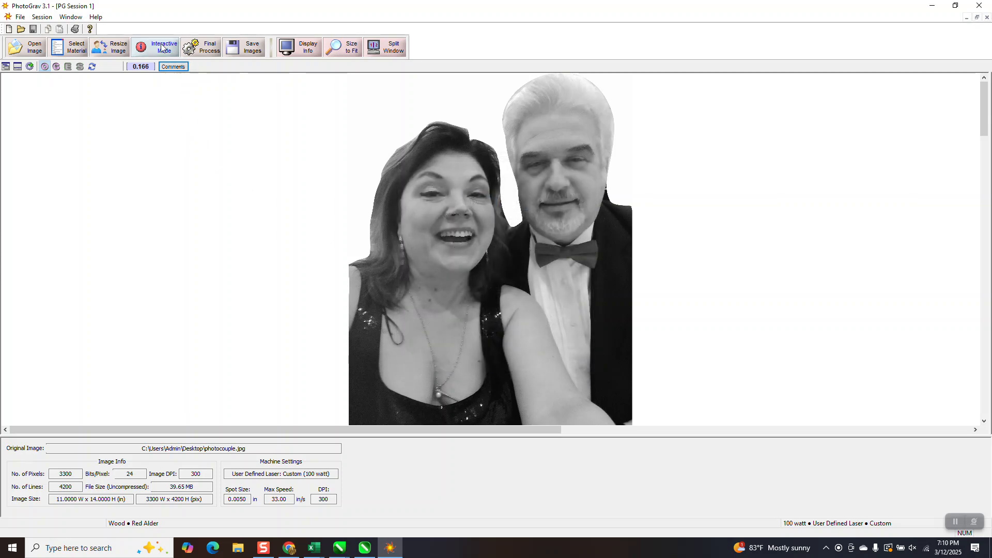
pyautogui.moveTo(165, 47)
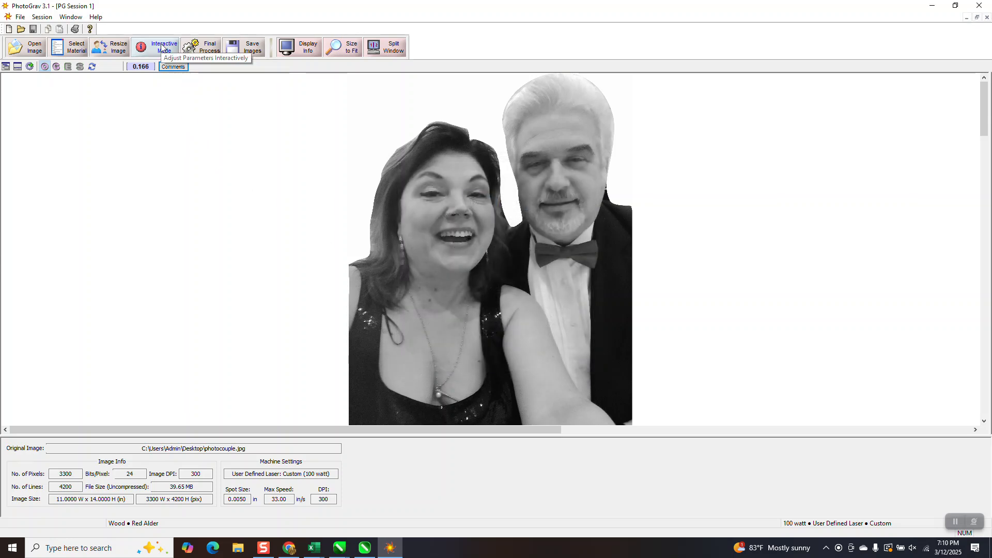
pyautogui.moveTo(209, 47)
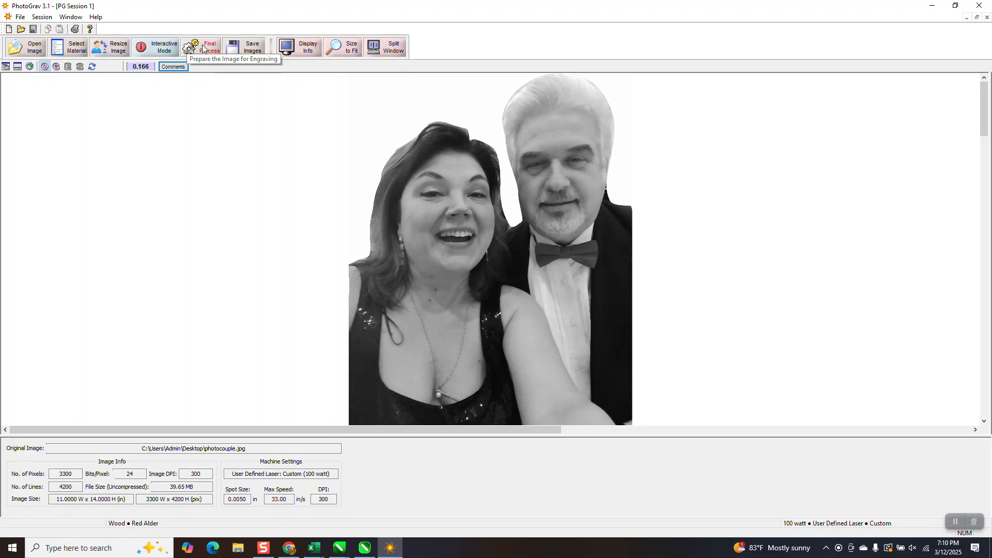
# Run Final Process to render the couple photo as a Red Alder engraving preview
pyautogui.click(209, 46)
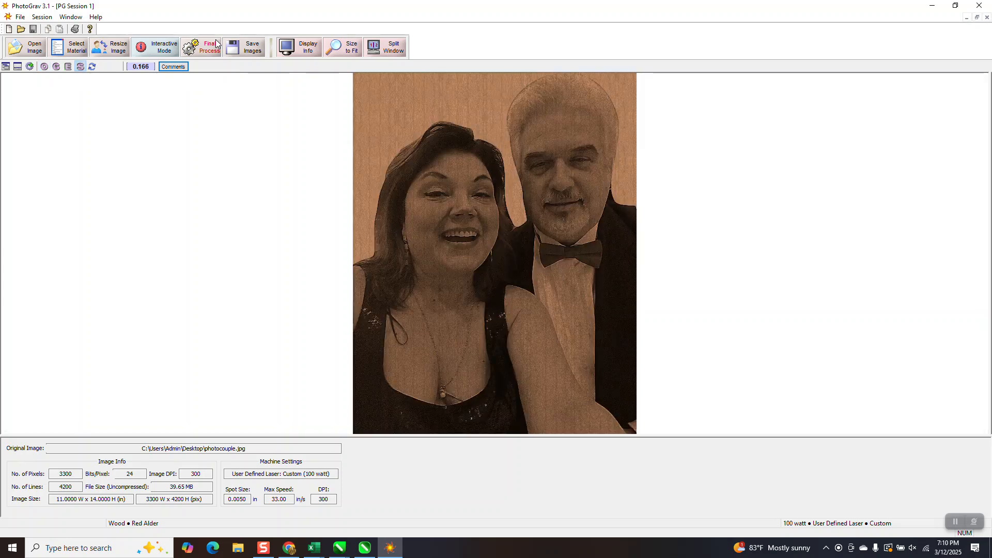
pyautogui.moveTo(259, 61)
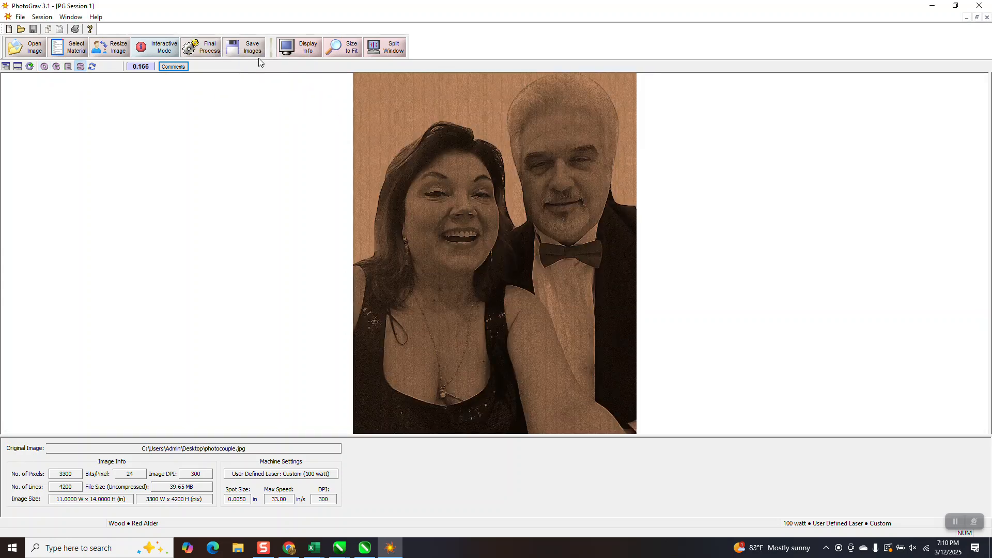
# Save the Engraved image to the desktop as photocouple (ENGR)
pyautogui.click(252, 47)
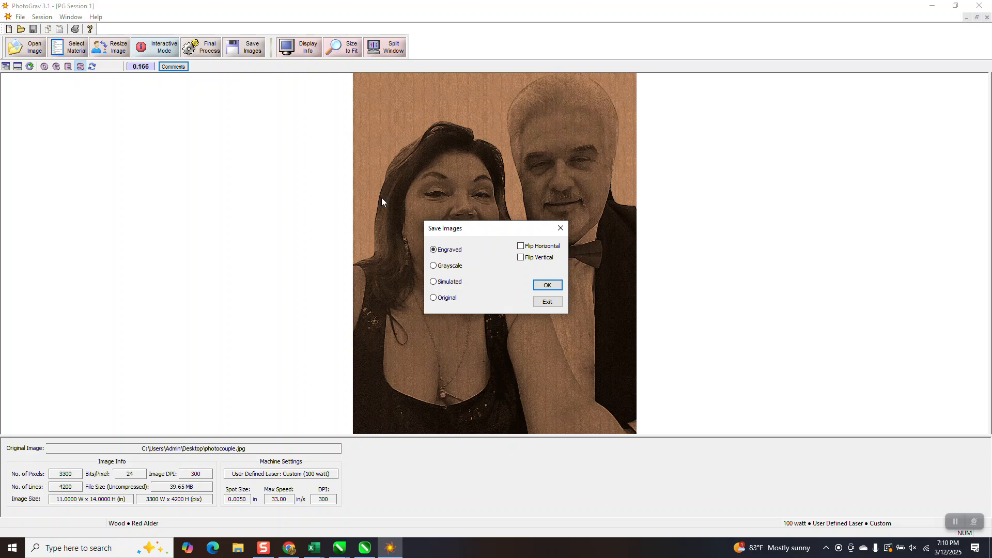
pyautogui.click(546, 285)
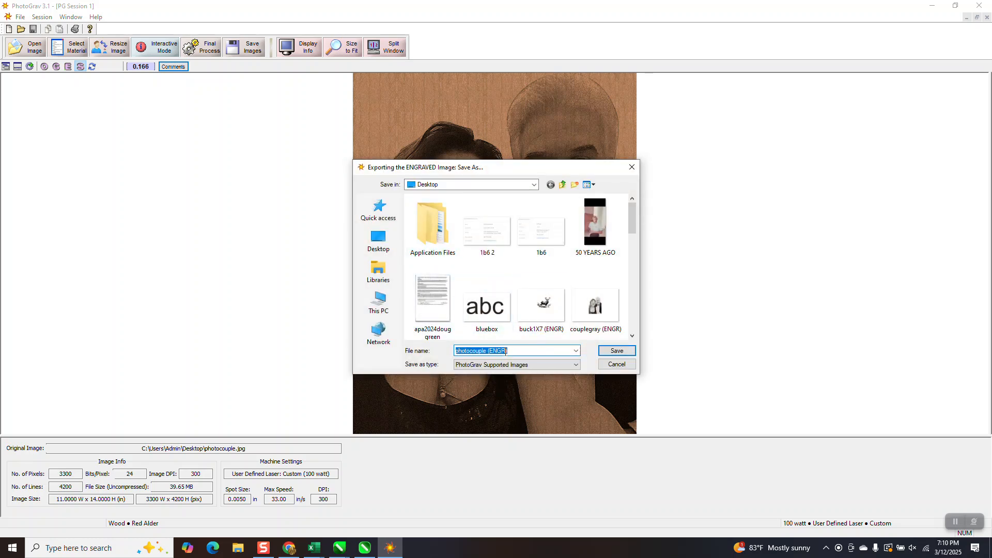
pyautogui.moveTo(582, 351)
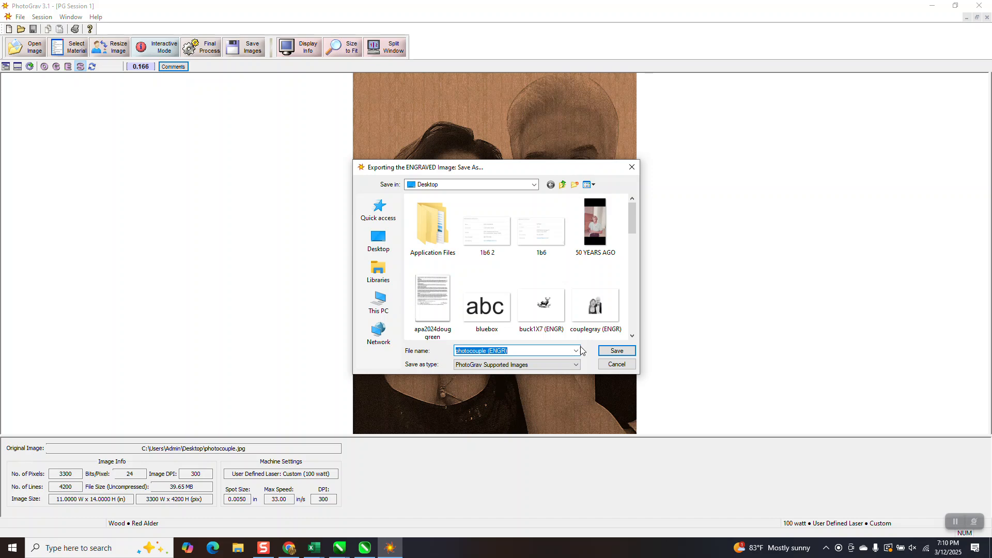
pyautogui.click(615, 350)
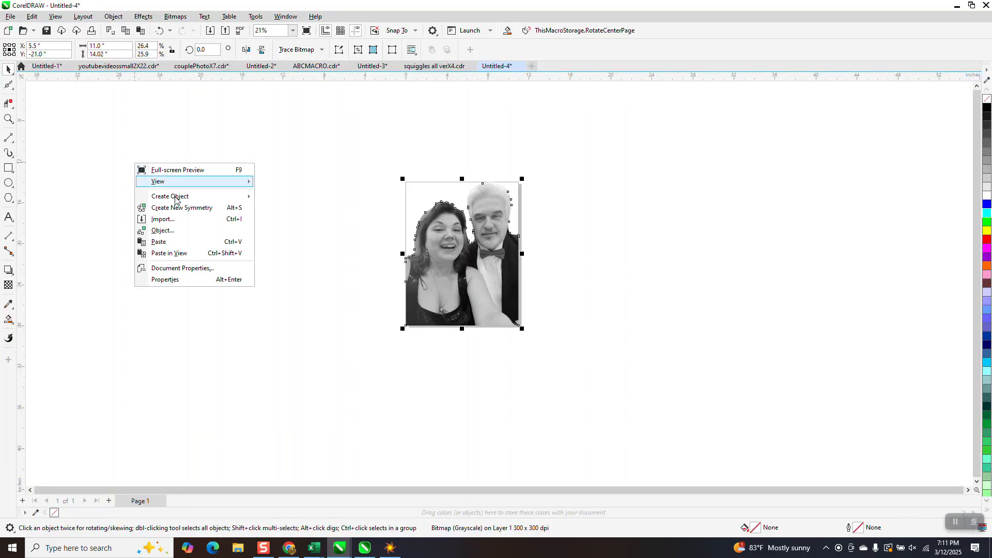
# Import photocouple (ENGR).bmp from the Desktop into the untitled drawing
pyautogui.click(162, 219)
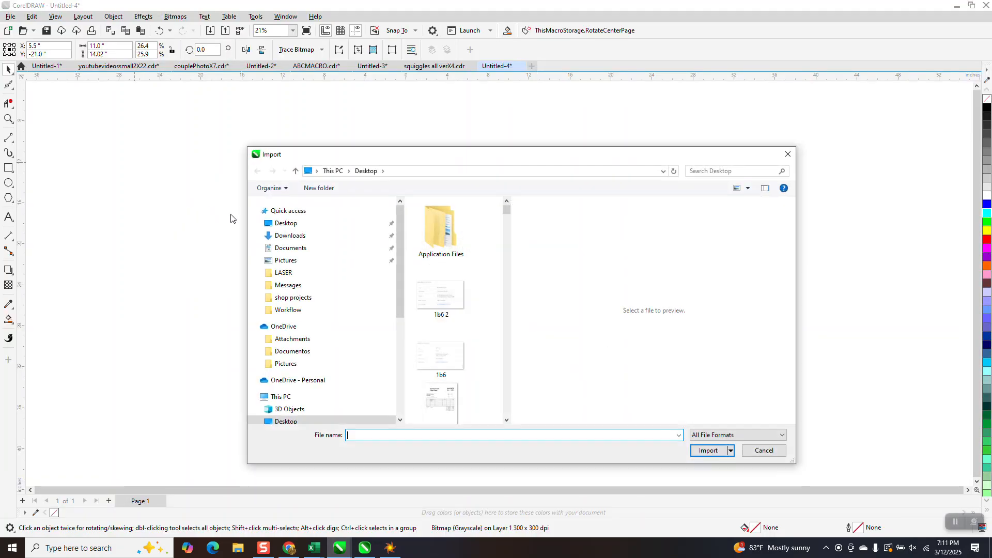
pyautogui.write('p')
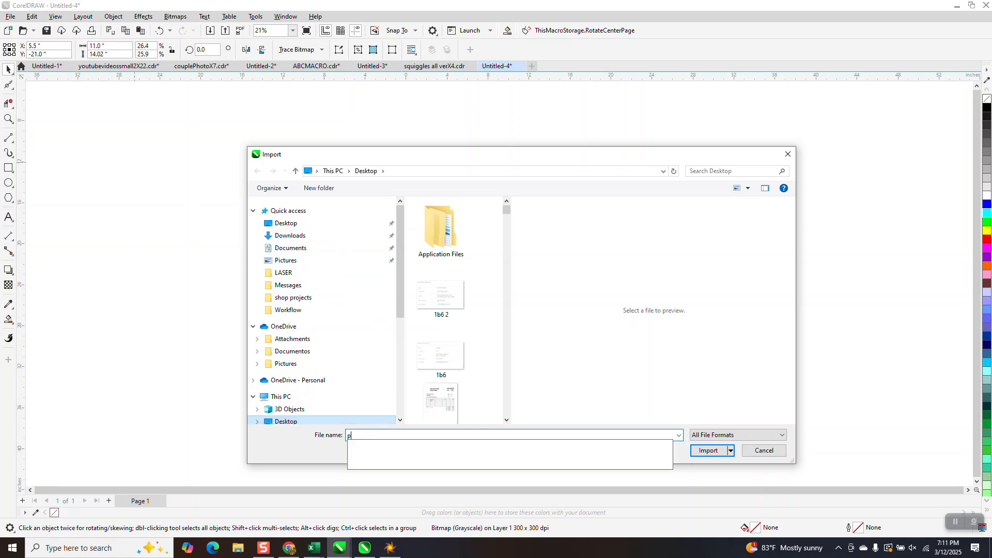
pyautogui.write('ho')
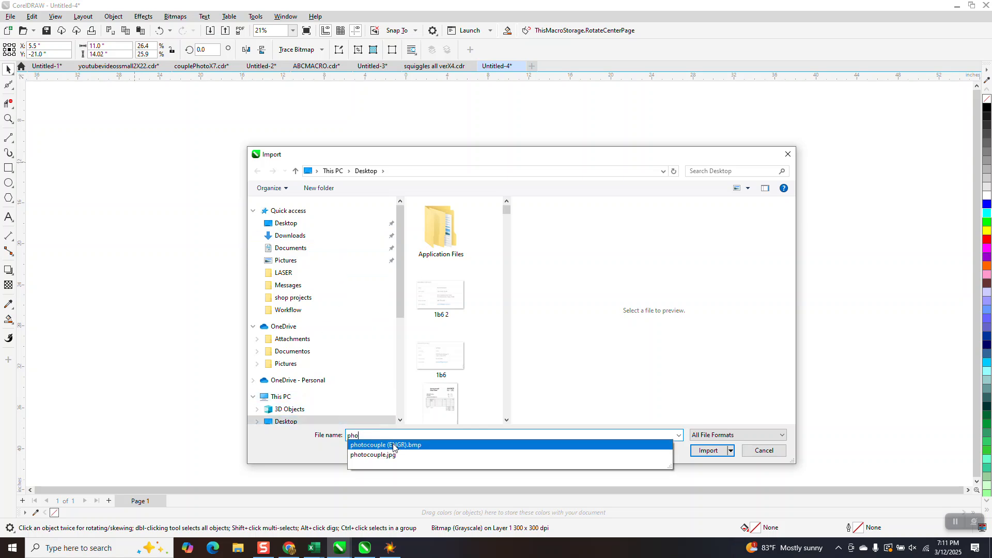
pyautogui.click(386, 444)
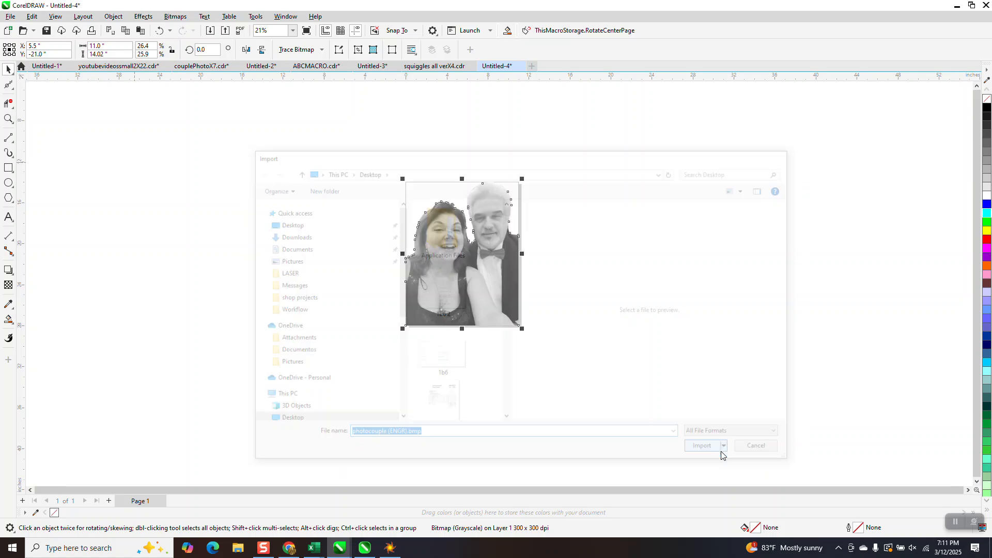
pyautogui.click(700, 446)
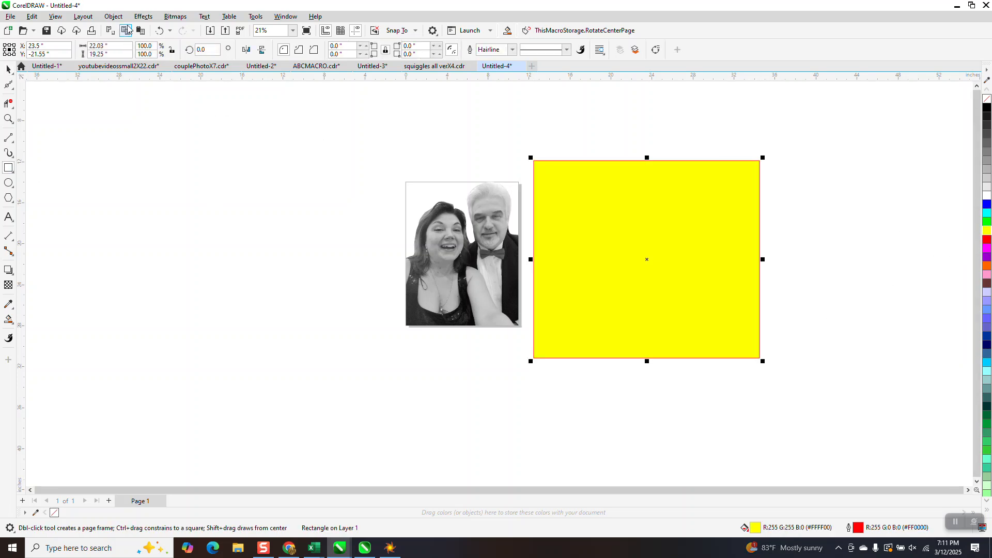
# Draw the yellow rectangle and position the dithered couple engraving onto it
pyautogui.click(112, 15)
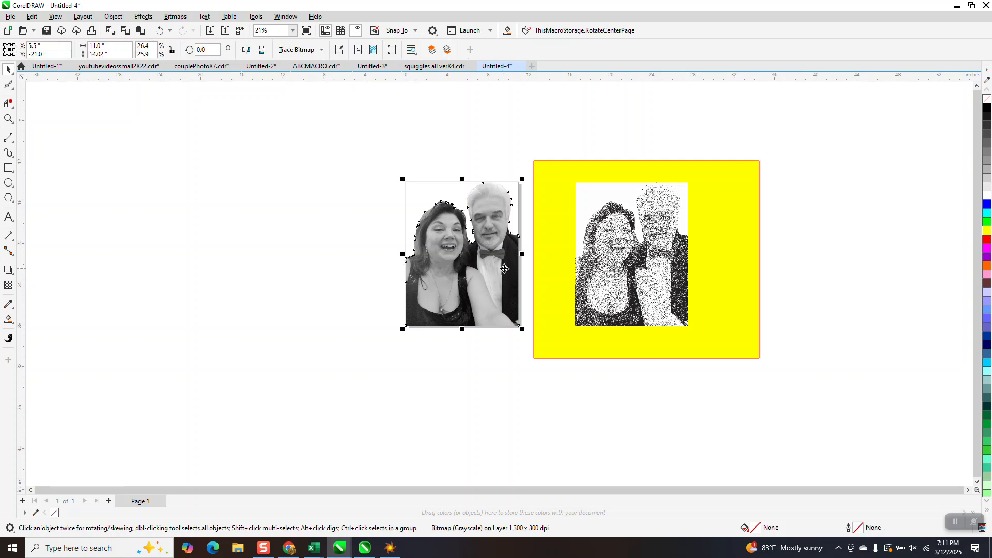
pyautogui.moveTo(462, 256); pyautogui.dragTo(215, 253)
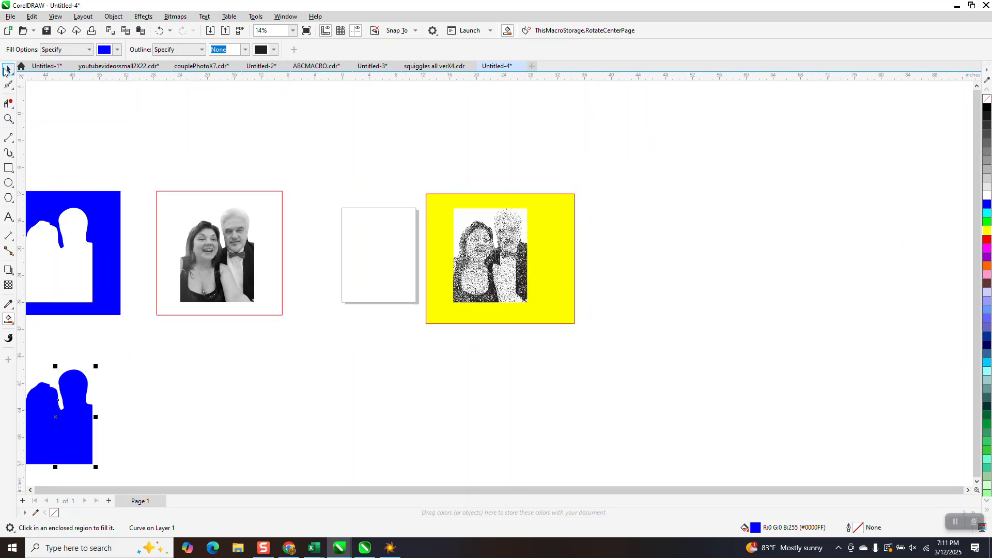
pyautogui.click(489, 256)
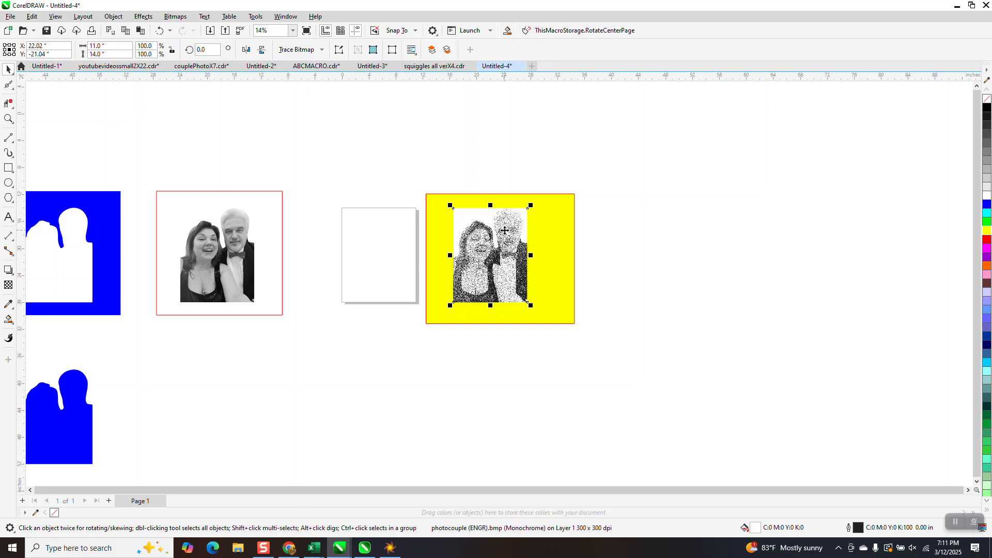
pyautogui.moveTo(500, 256); pyautogui.dragTo(378, 256)
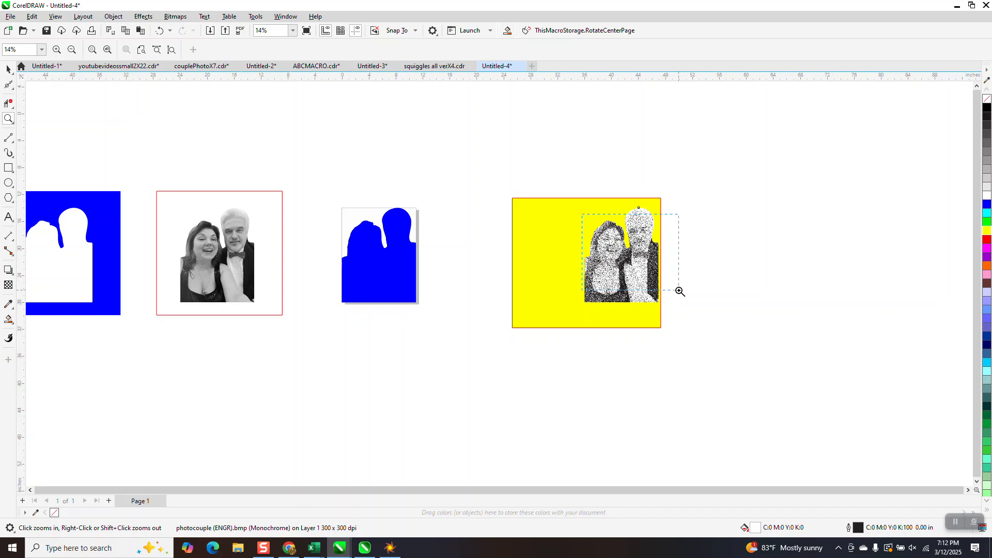
# Zoom out, then switch through Untitled-3 and Untitled-2 to the couplePhotoX7.cdr document
pyautogui.click(678, 292)
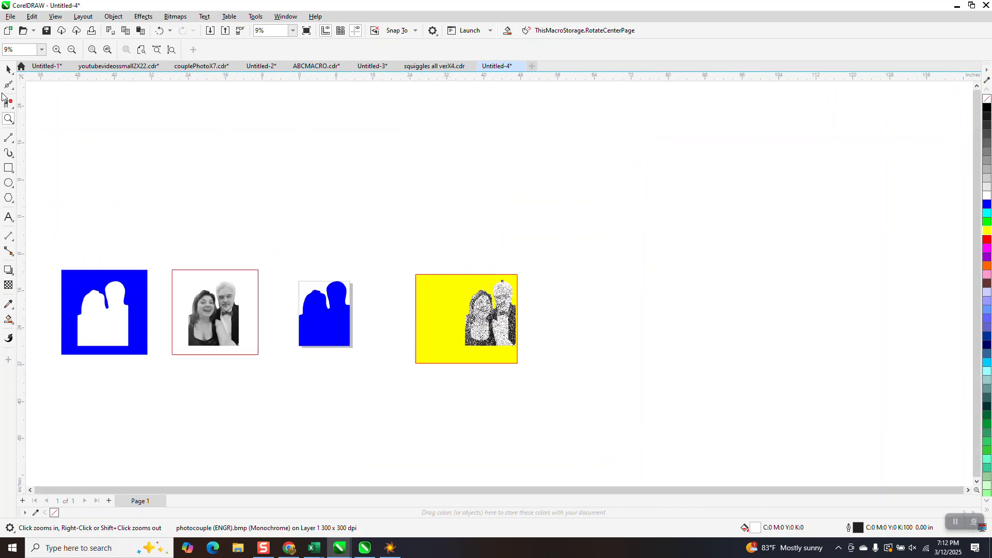
pyautogui.click(466, 318)
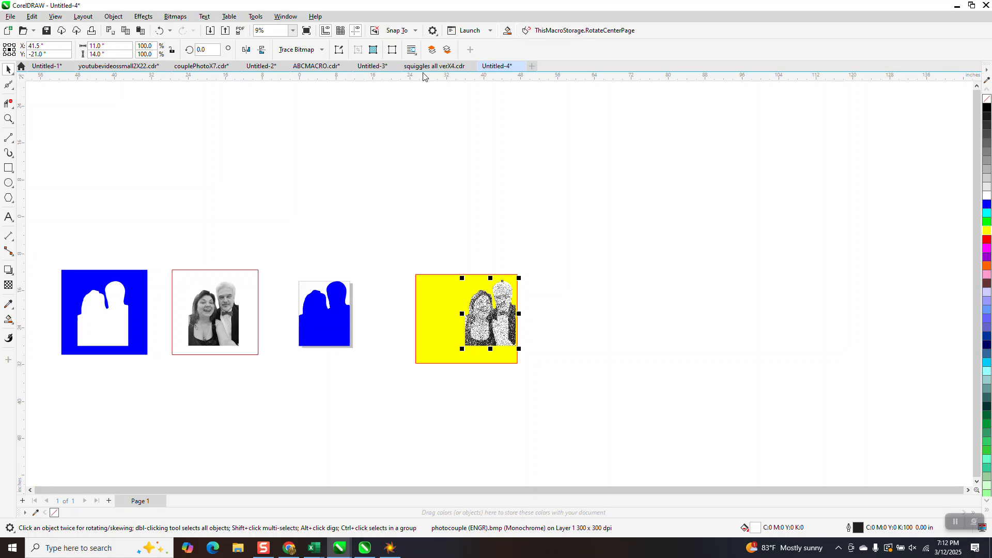
pyautogui.click(371, 66)
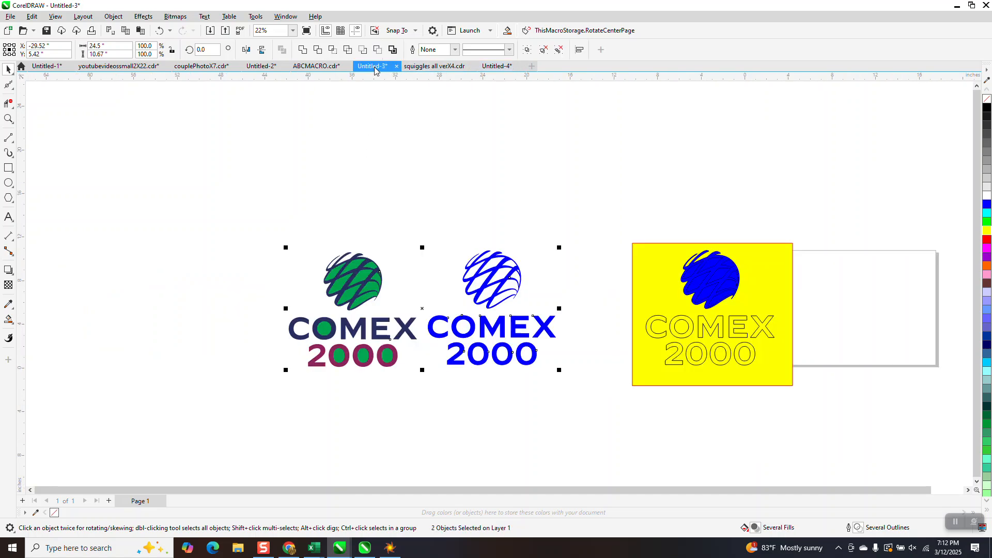
pyautogui.click(260, 66)
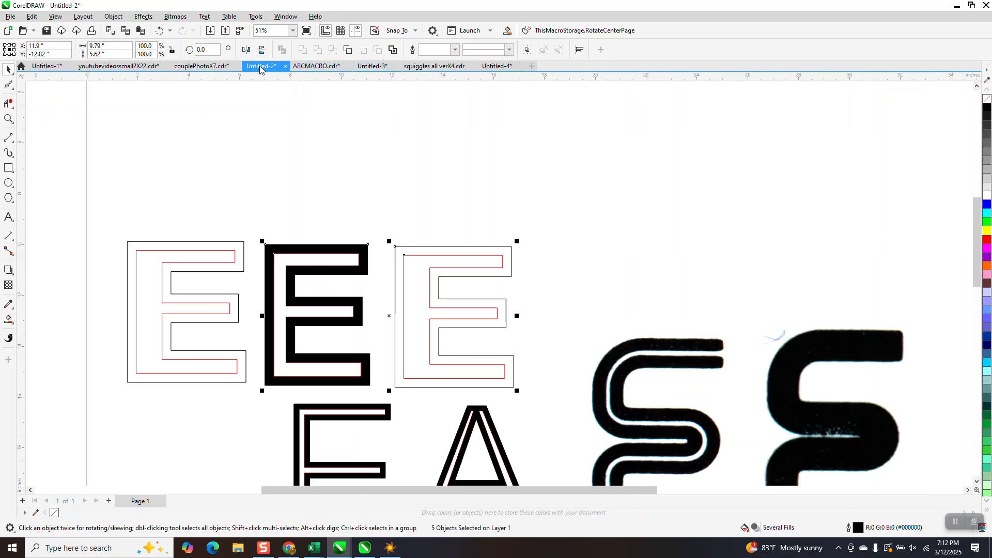
pyautogui.click(200, 66)
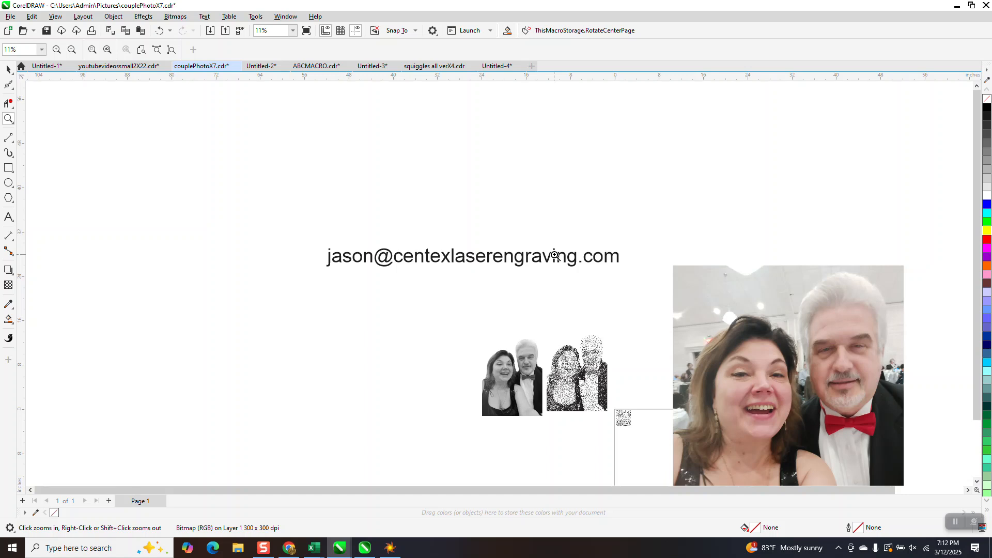
pyautogui.moveTo(752, 255)
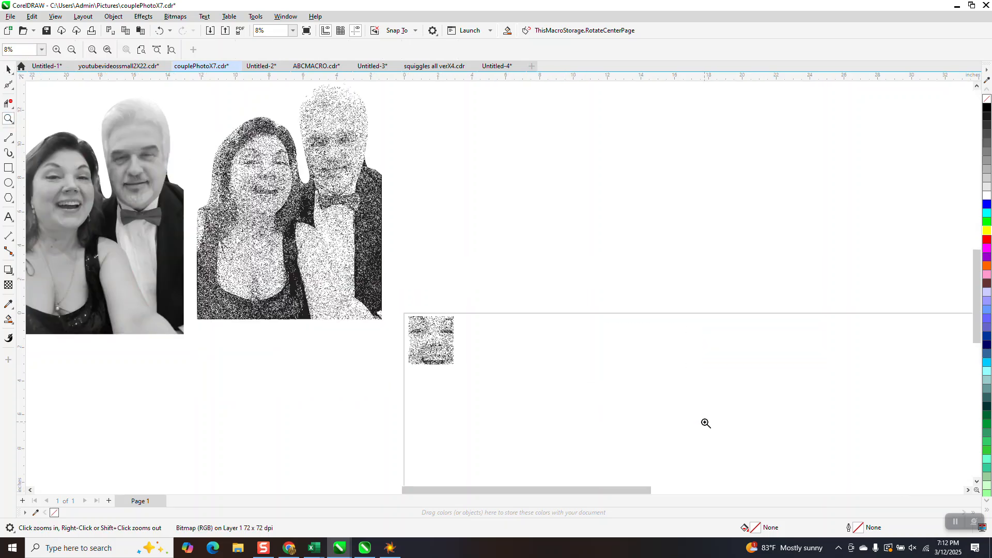
pyautogui.click(706, 423)
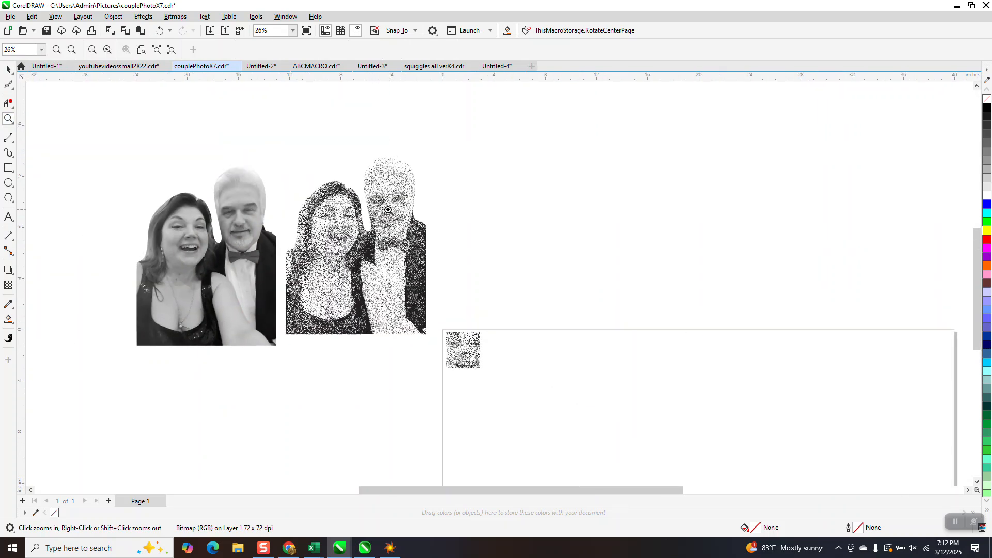
pyautogui.moveTo(386, 273)
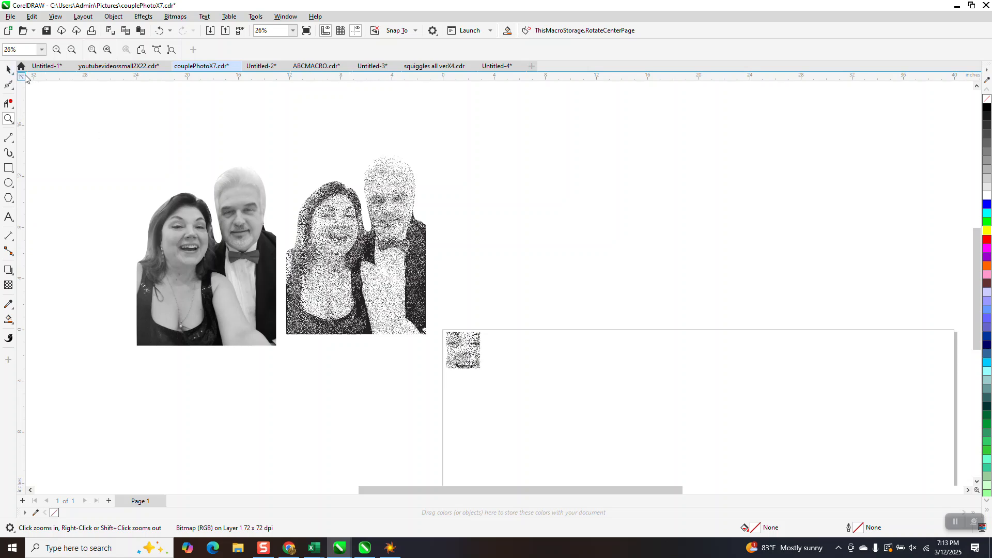
pyautogui.click(355, 247)
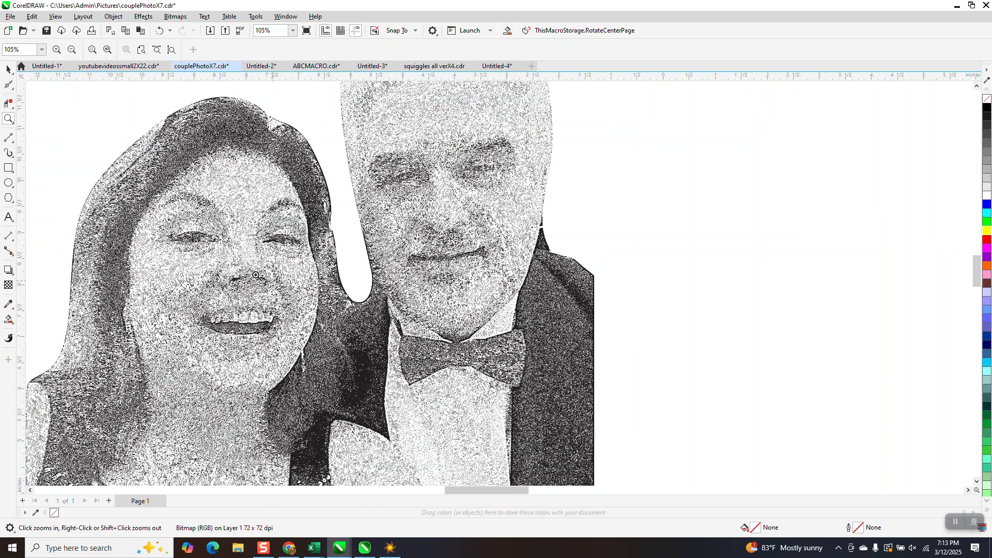
pyautogui.click(256, 275)
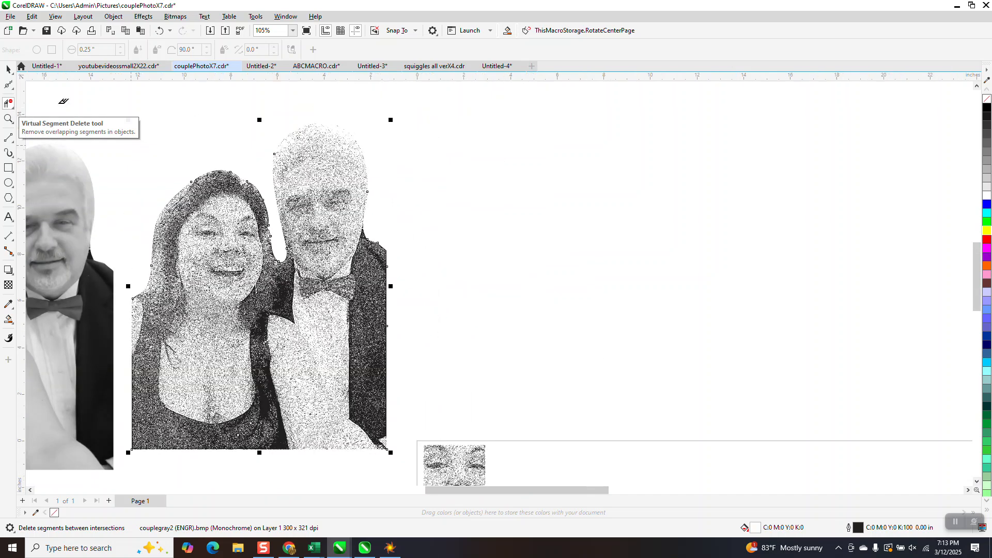
# Crop the copied dithered engraving down to just the woman's smiling face
pyautogui.click(339, 216)
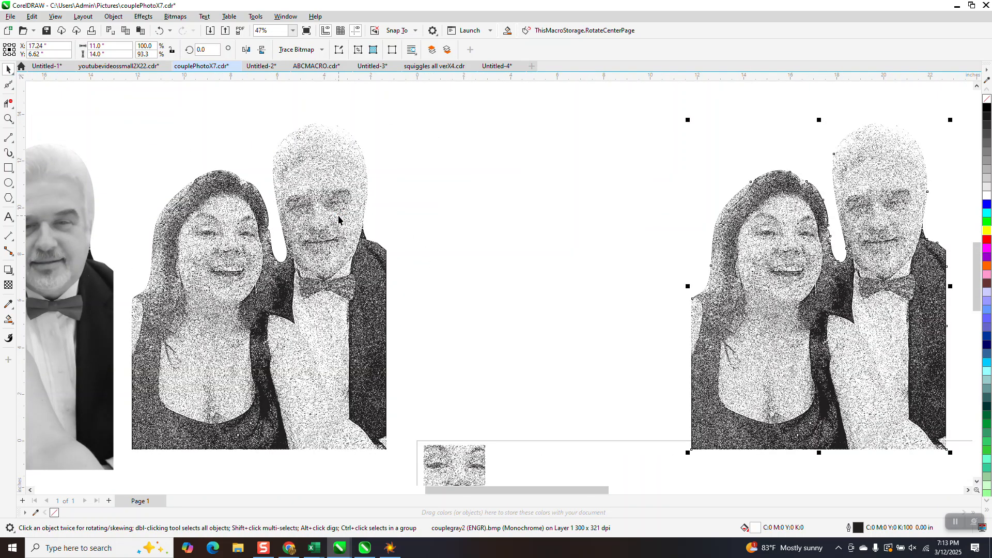
pyautogui.click(452, 465)
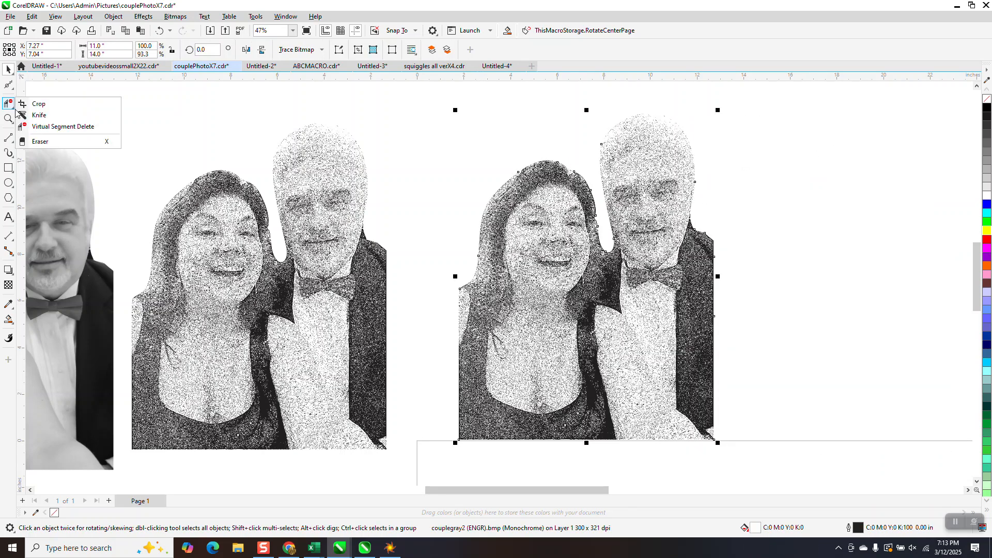
pyautogui.click(38, 103)
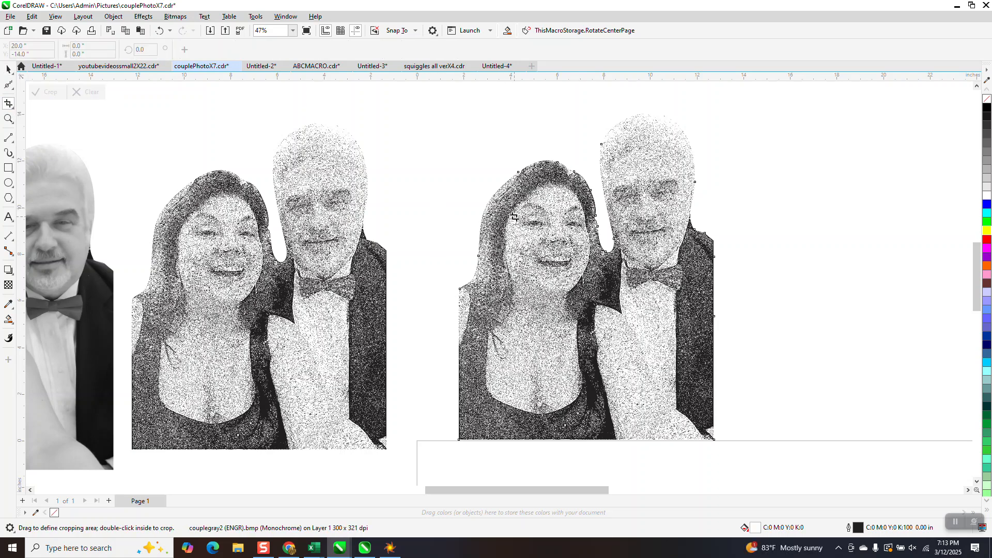
pyautogui.moveTo(518, 215); pyautogui.dragTo(587, 277)
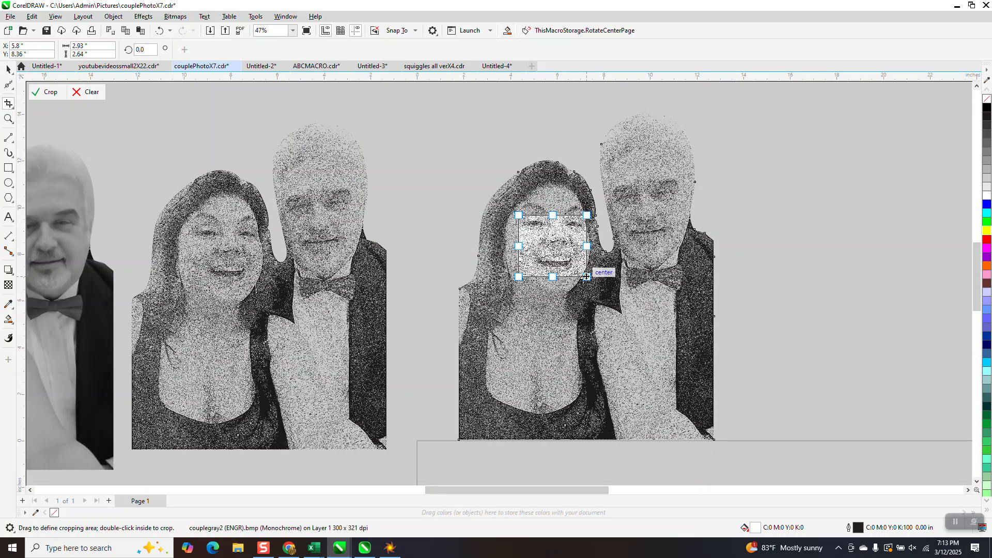
pyautogui.click(49, 92)
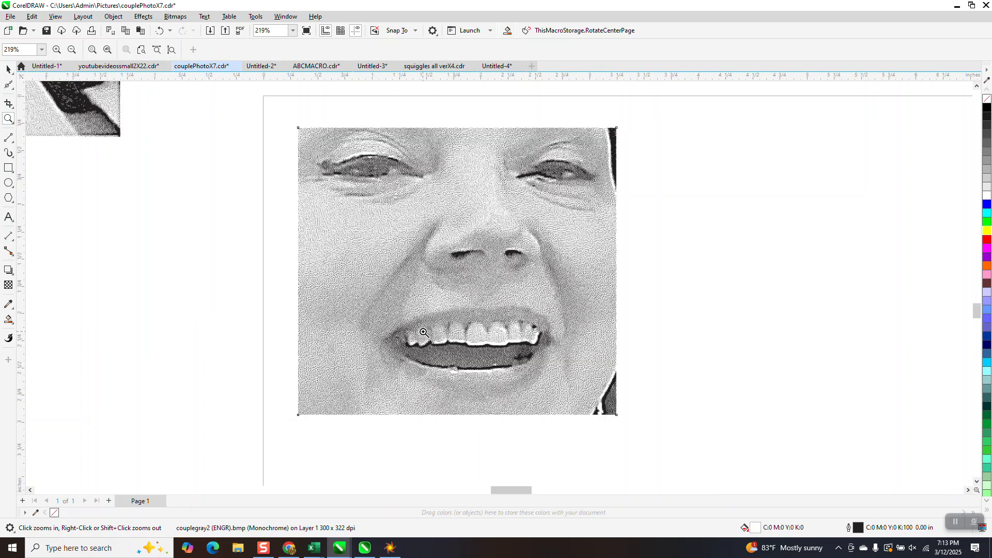
pyautogui.click(424, 331)
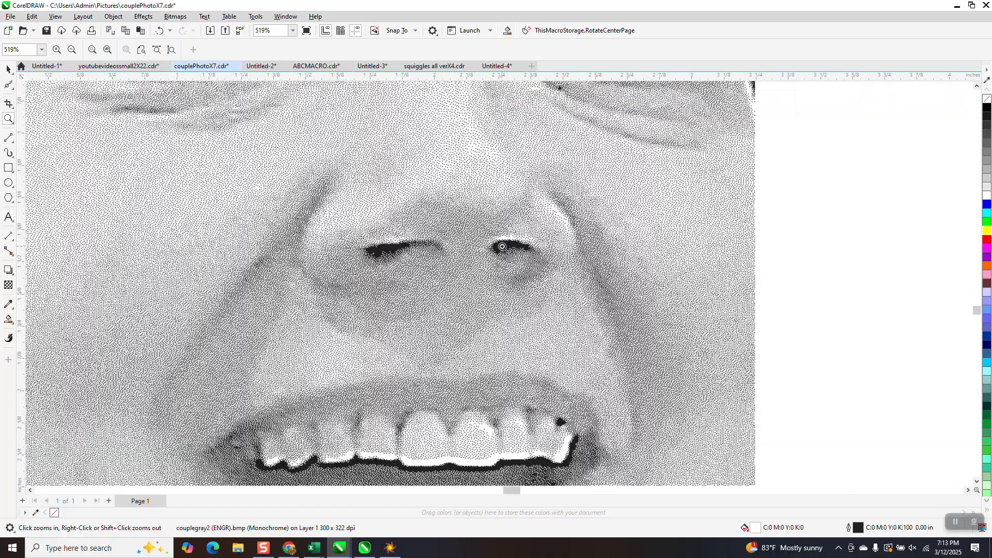
pyautogui.click(503, 246)
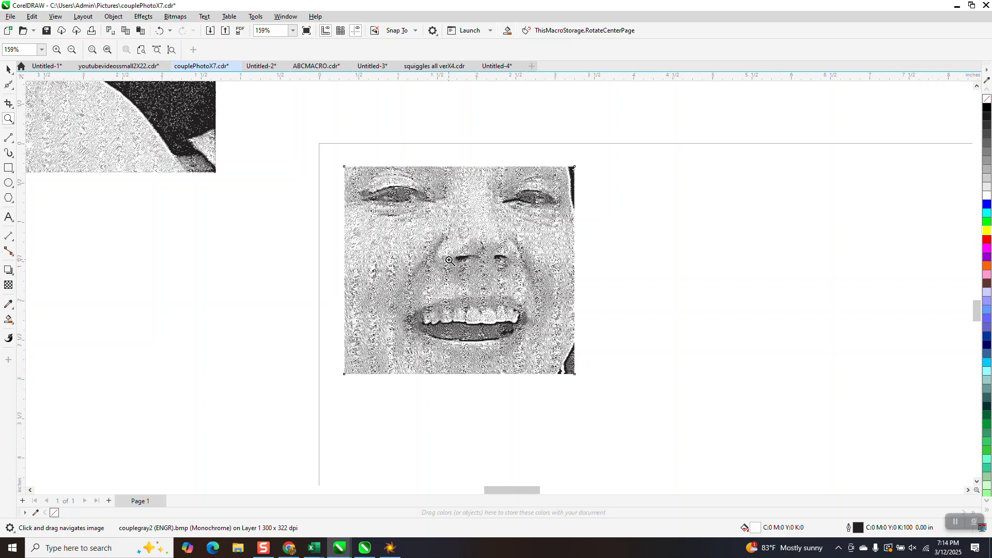
pyautogui.scroll(-3)
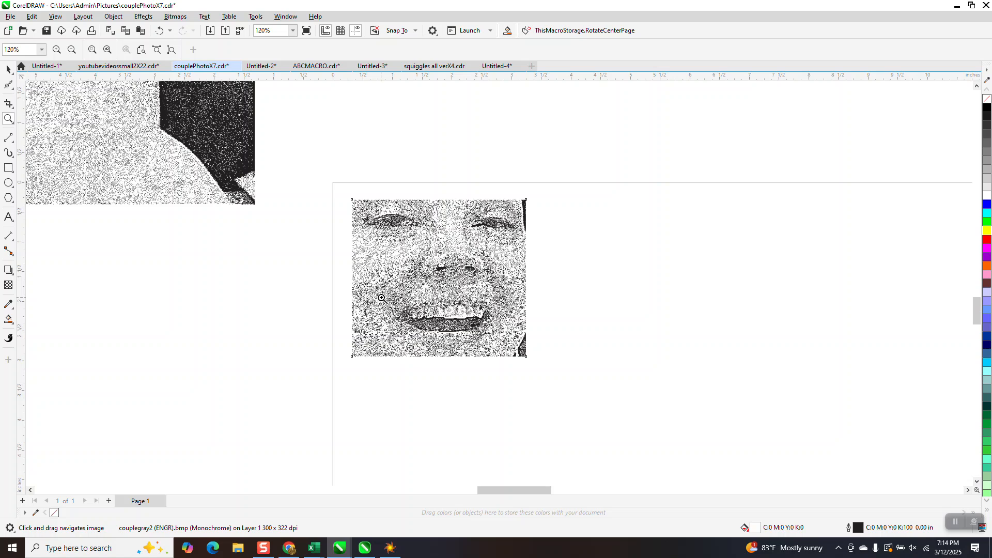
pyautogui.moveTo(582, 324)
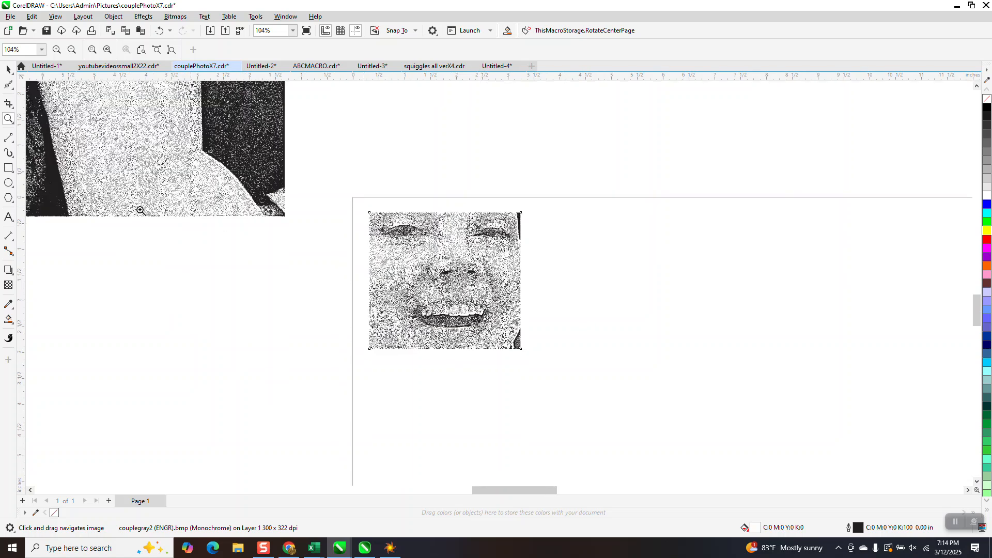
pyautogui.moveTo(367, 213)
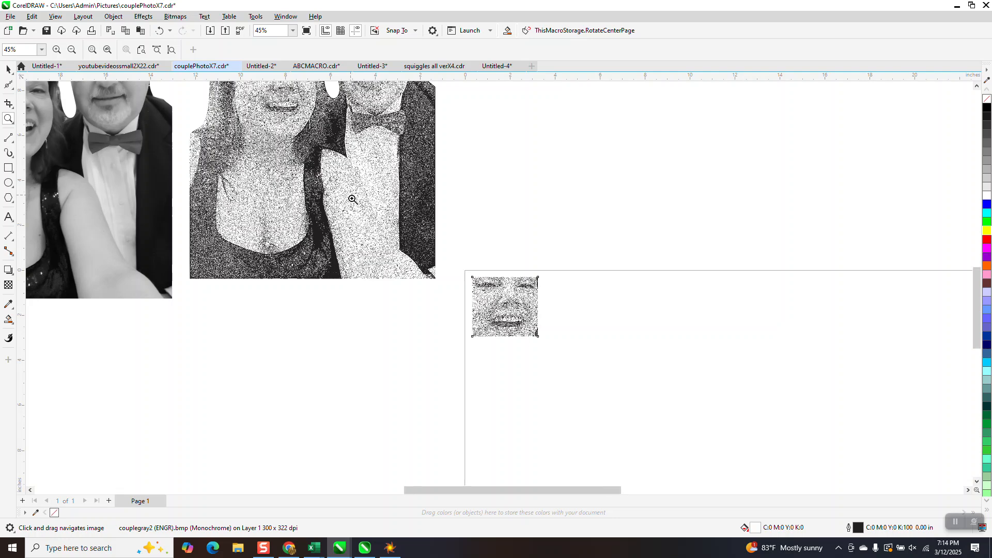
pyautogui.scroll(-3)
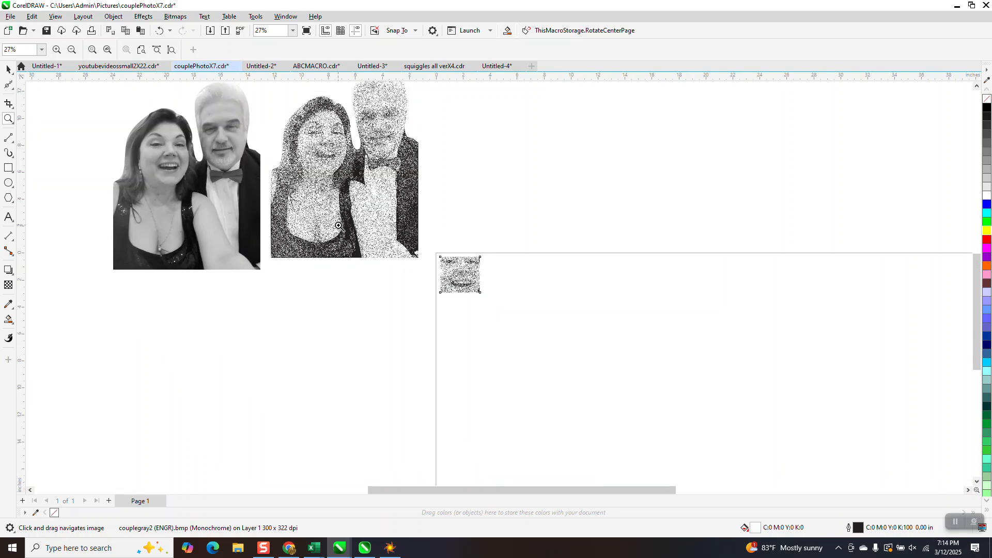